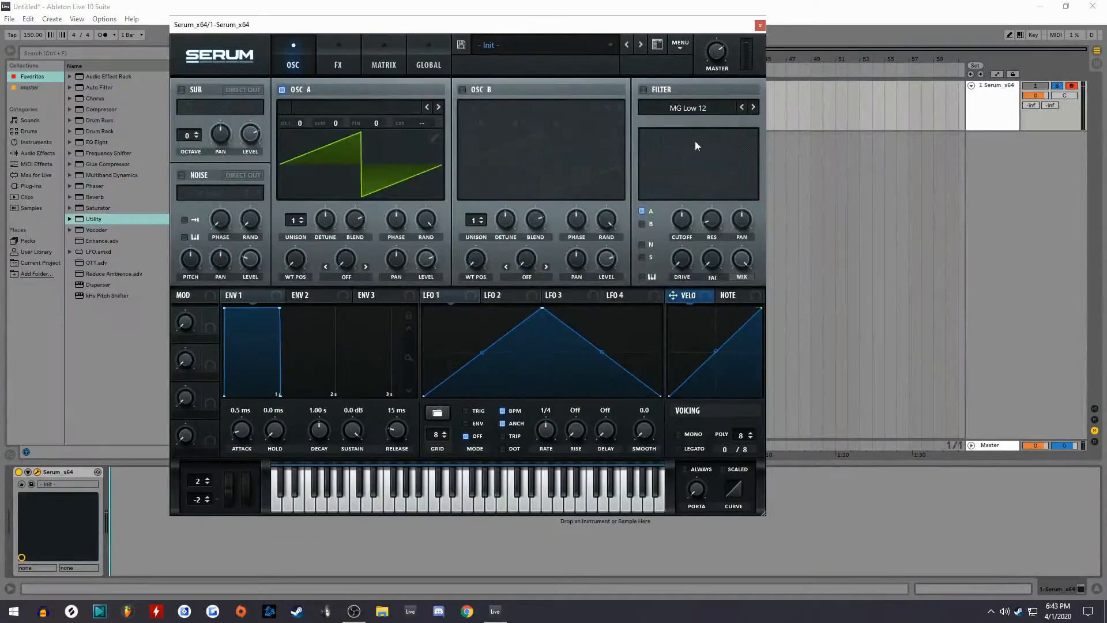
Route LFO 1 to oscillator A's level and slow its free-running rate down
left_click_drag(212, 24, 306, 57)
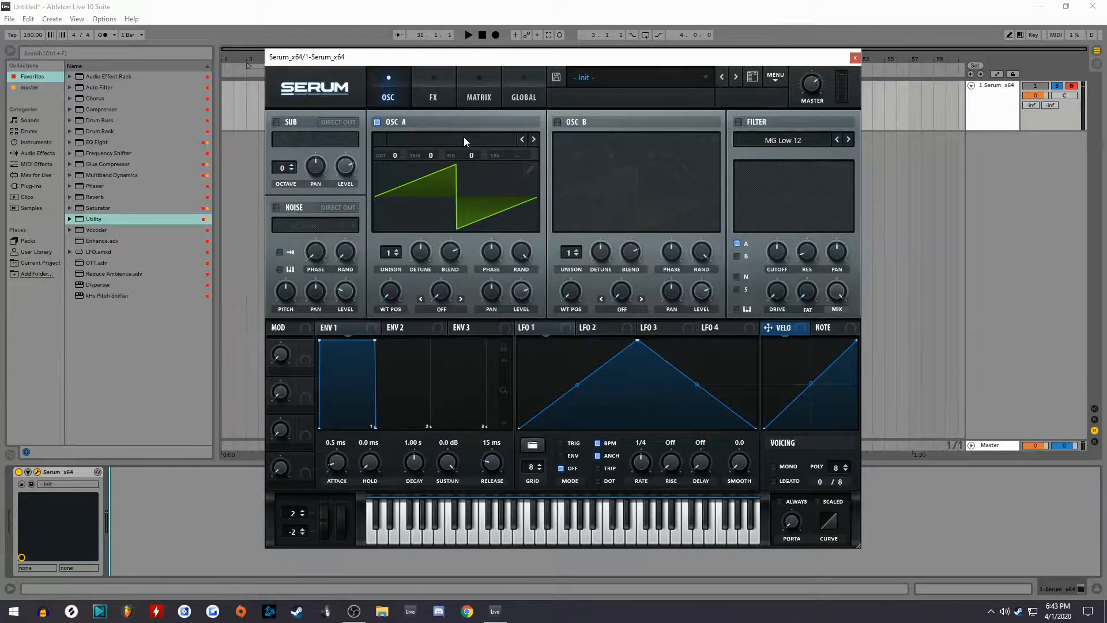
mouse_move(551, 372)
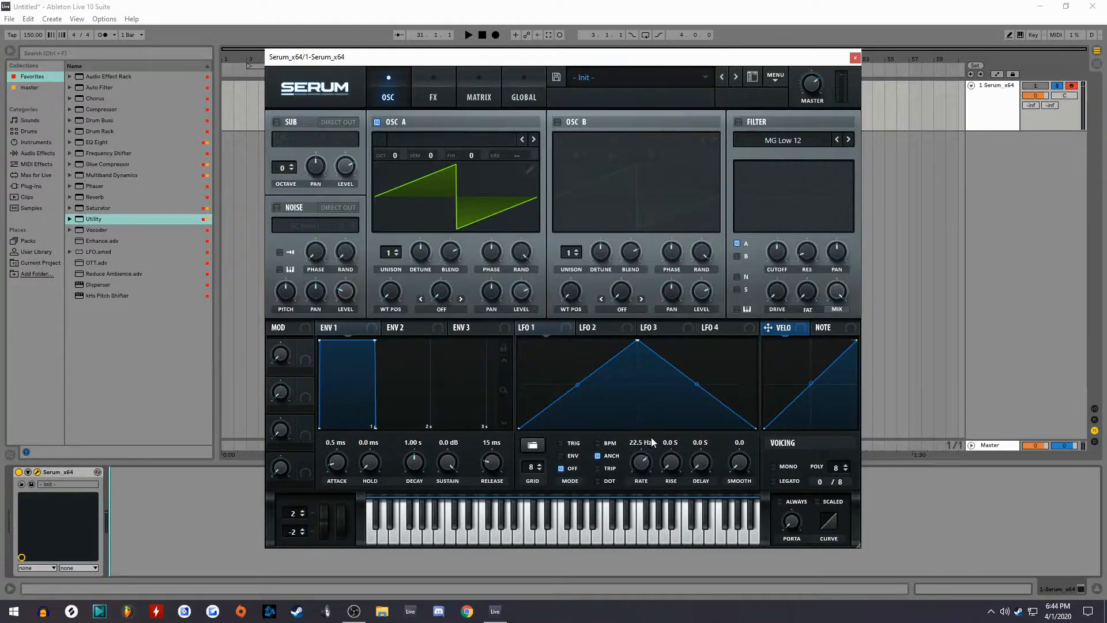
left_click_drag(521, 291, 521, 286)
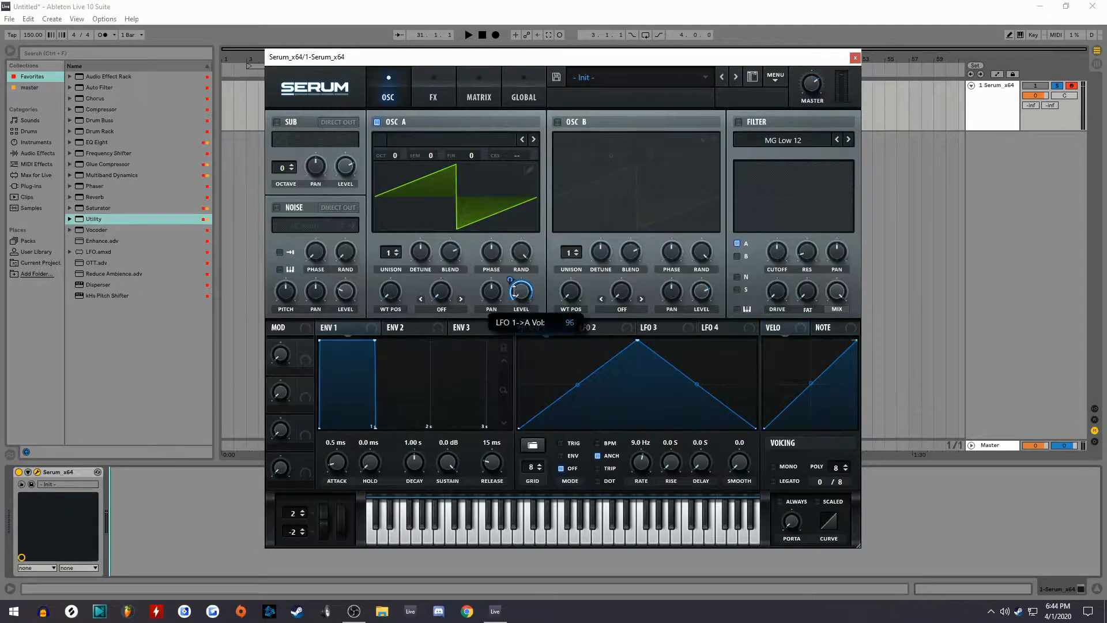
left_click_drag(520, 292, 520, 311)
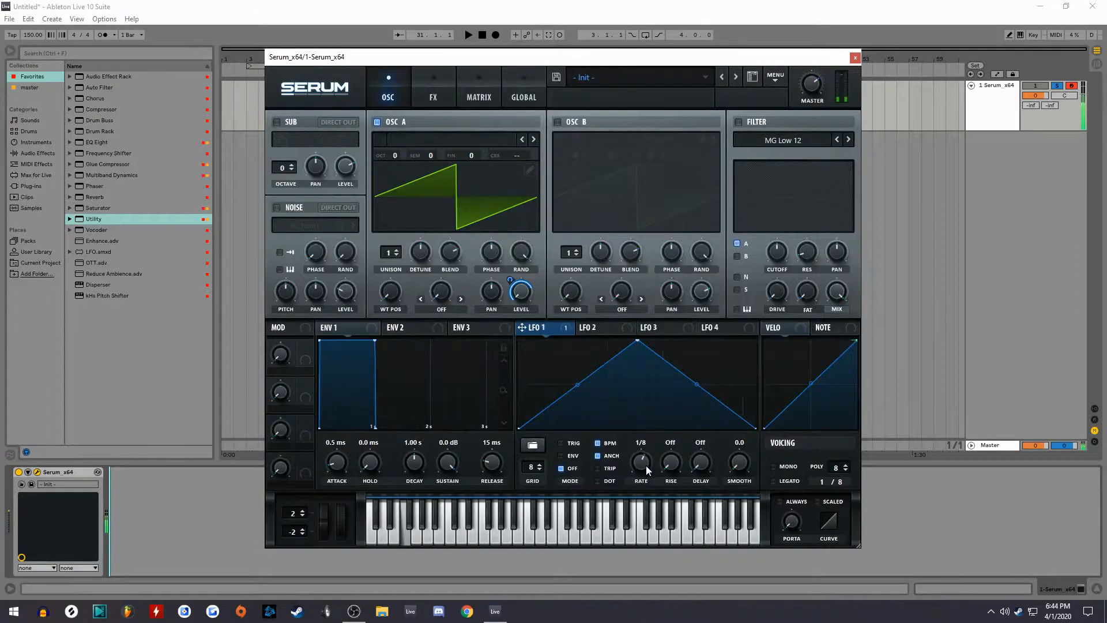
left_click_drag(641, 463, 642, 459)
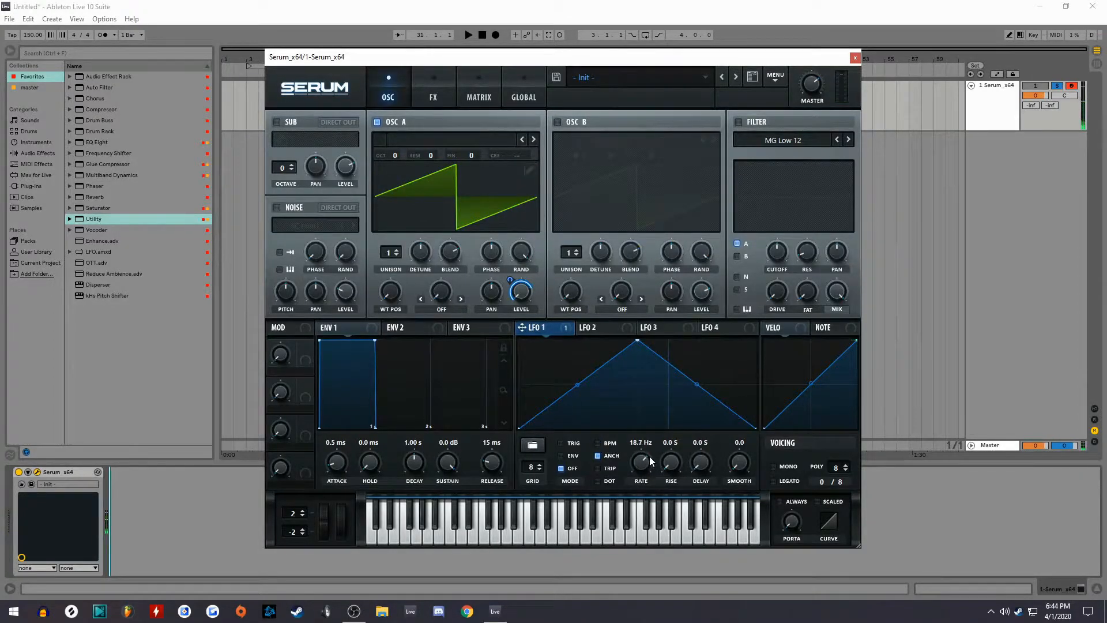
left_click_drag(641, 459, 639, 483)
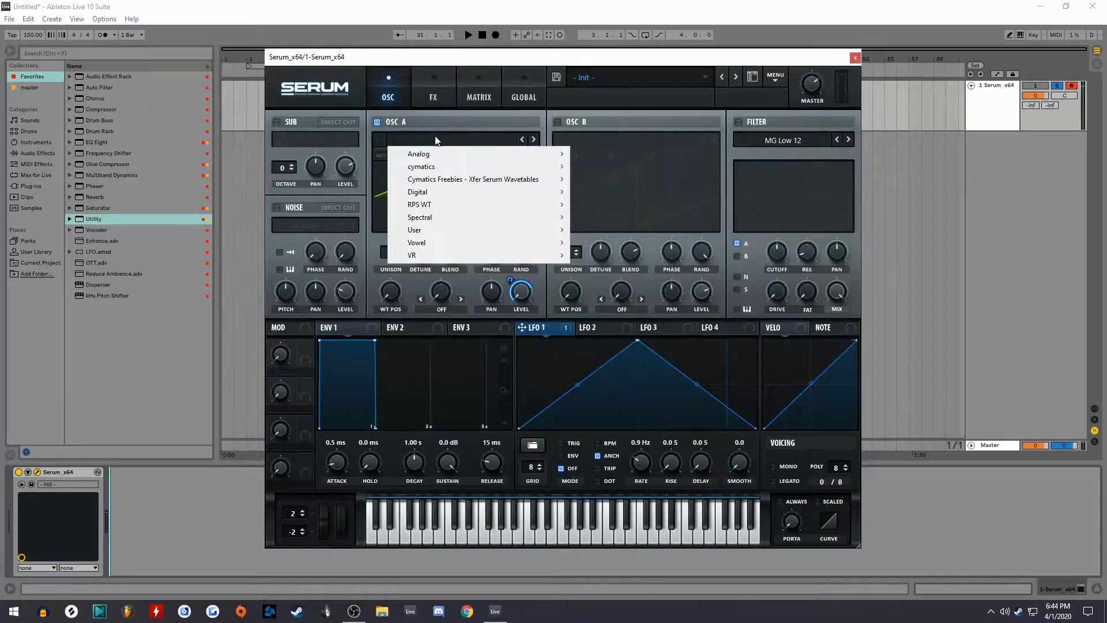
mouse_move(419, 217)
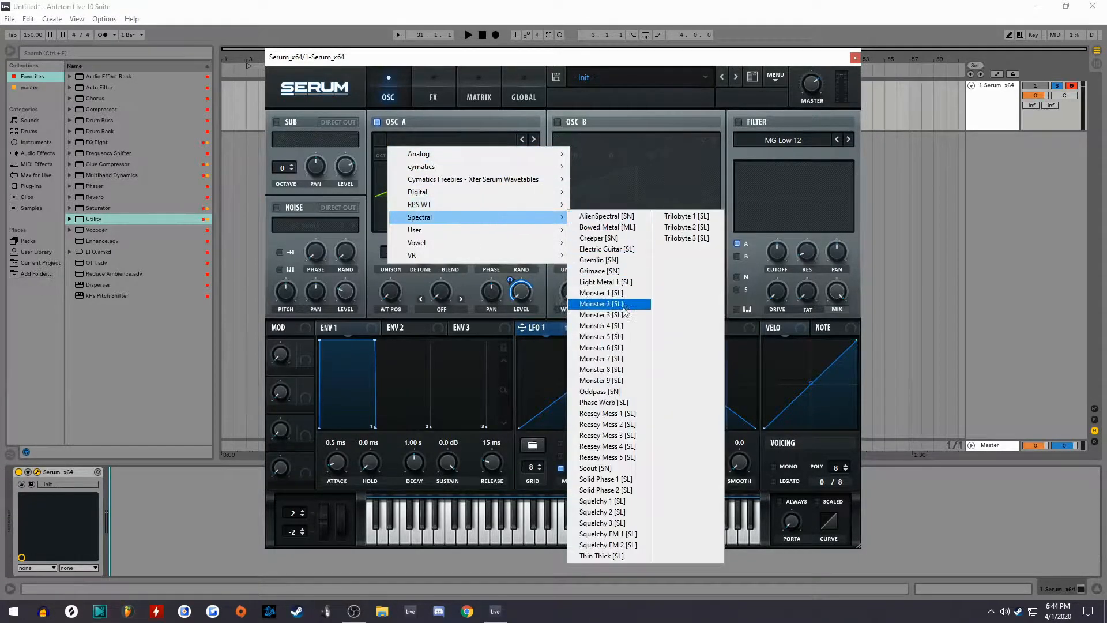
mouse_move(621, 380)
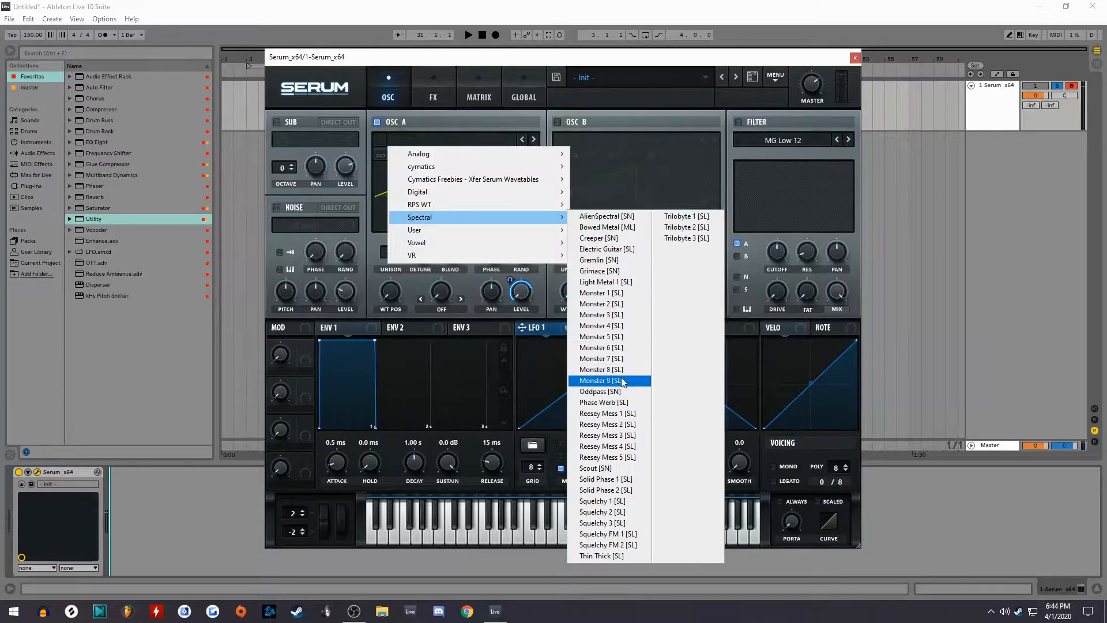
mouse_move(633, 391)
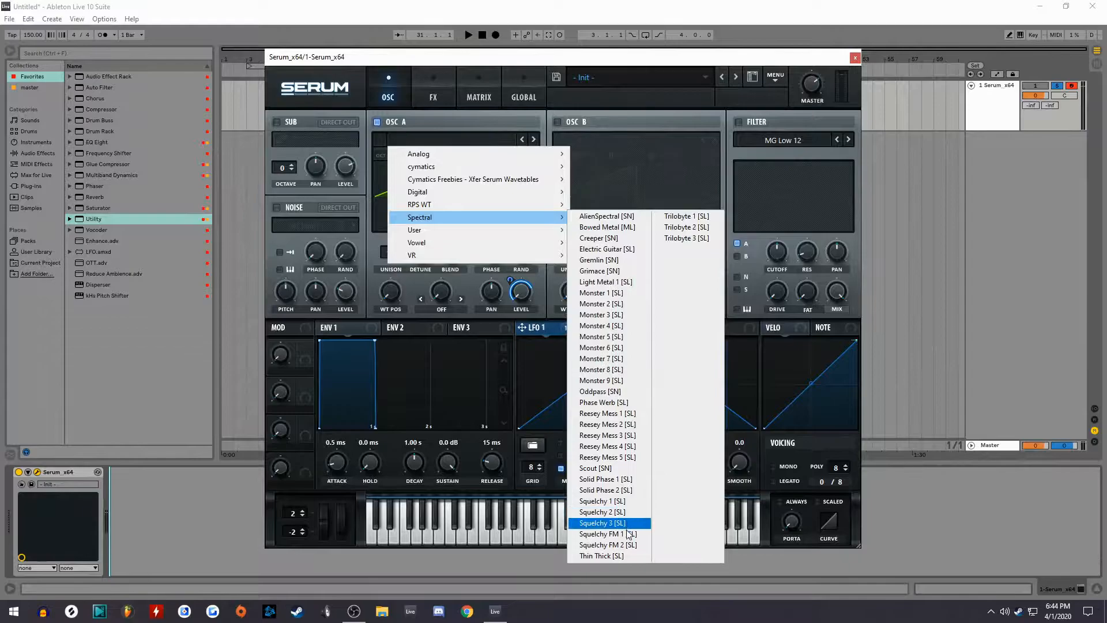
mouse_move(418, 153)
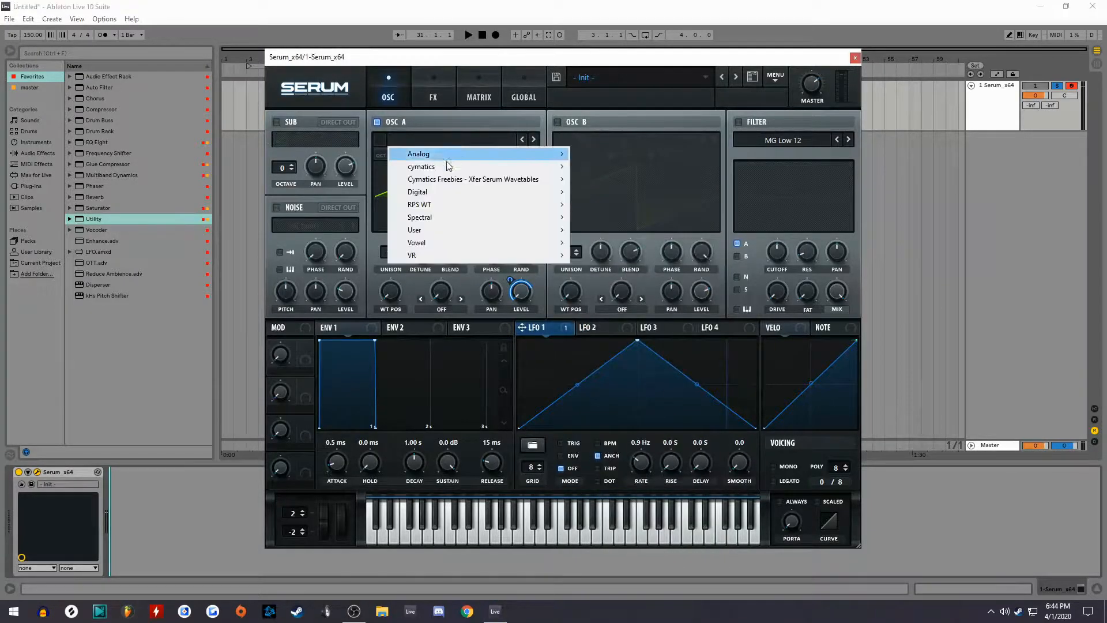
mouse_move(419, 216)
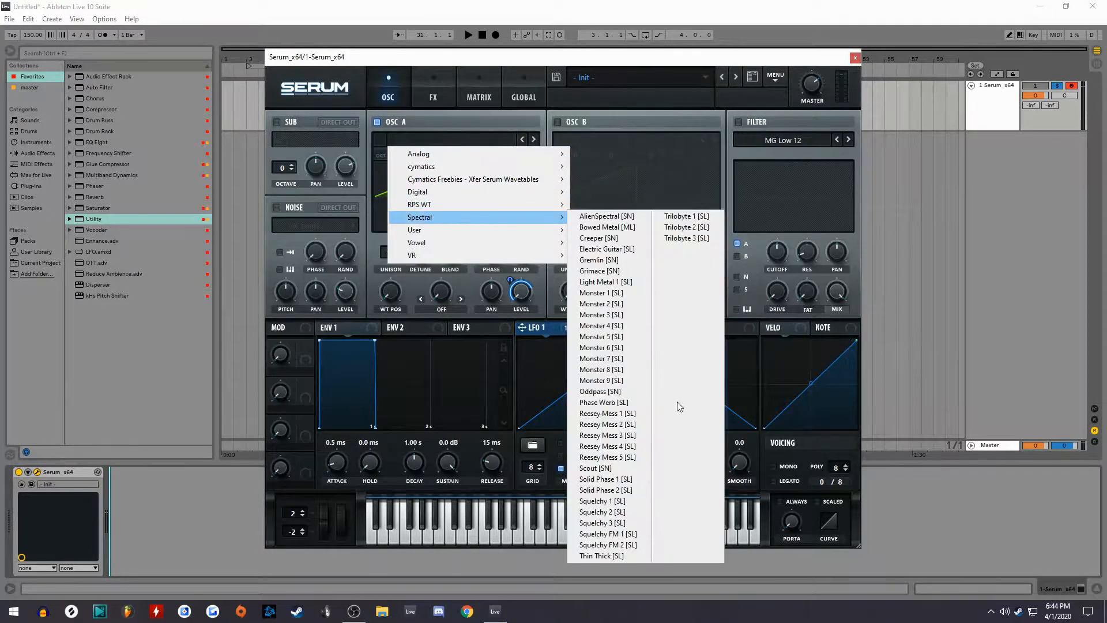
mouse_move(600, 391)
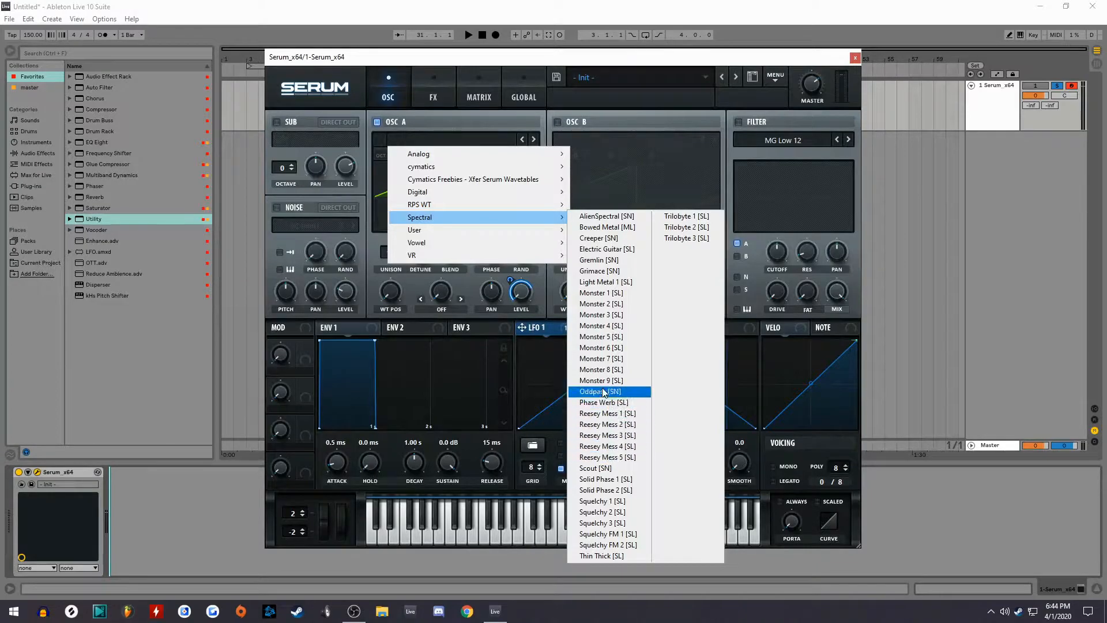
Load the Spectral 'Monster 8 [SL]' wavetable into oscillator A
left_click(599, 391)
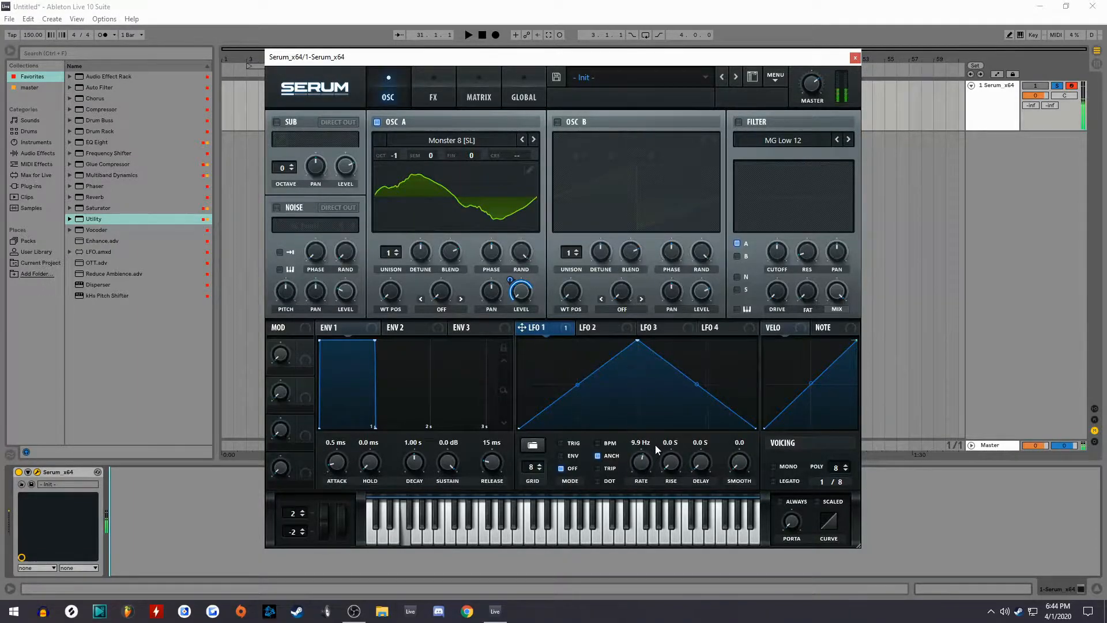
Set LFO 1's rate to 4.0 Hz and route it to oscillator A's wavetable position
left_click_drag(641, 462, 641, 456)
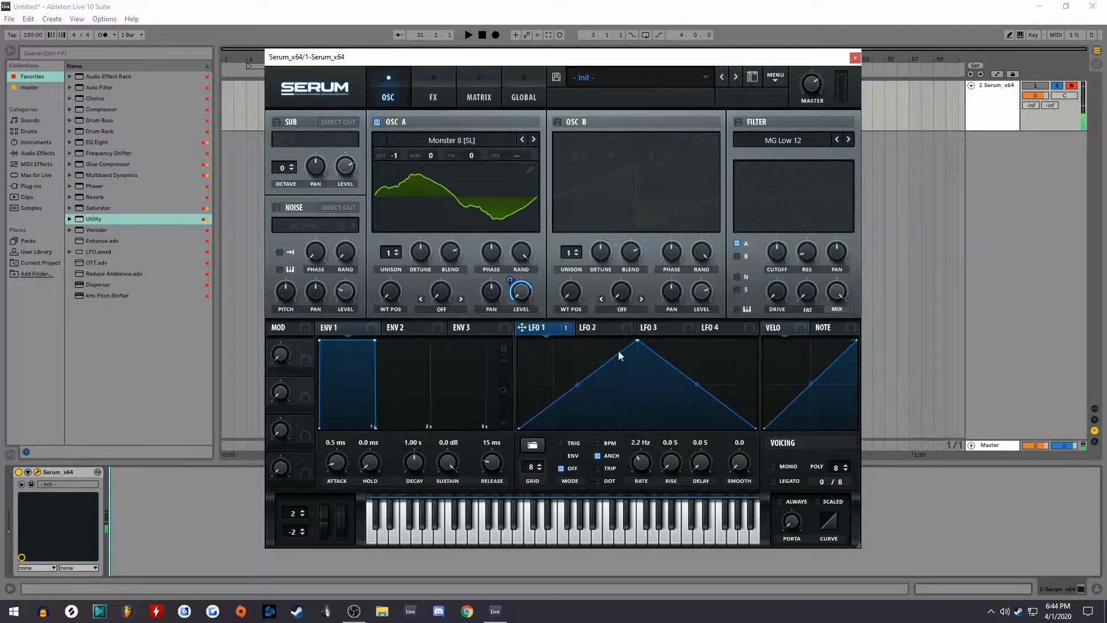
left_click_drag(641, 462, 641, 452)
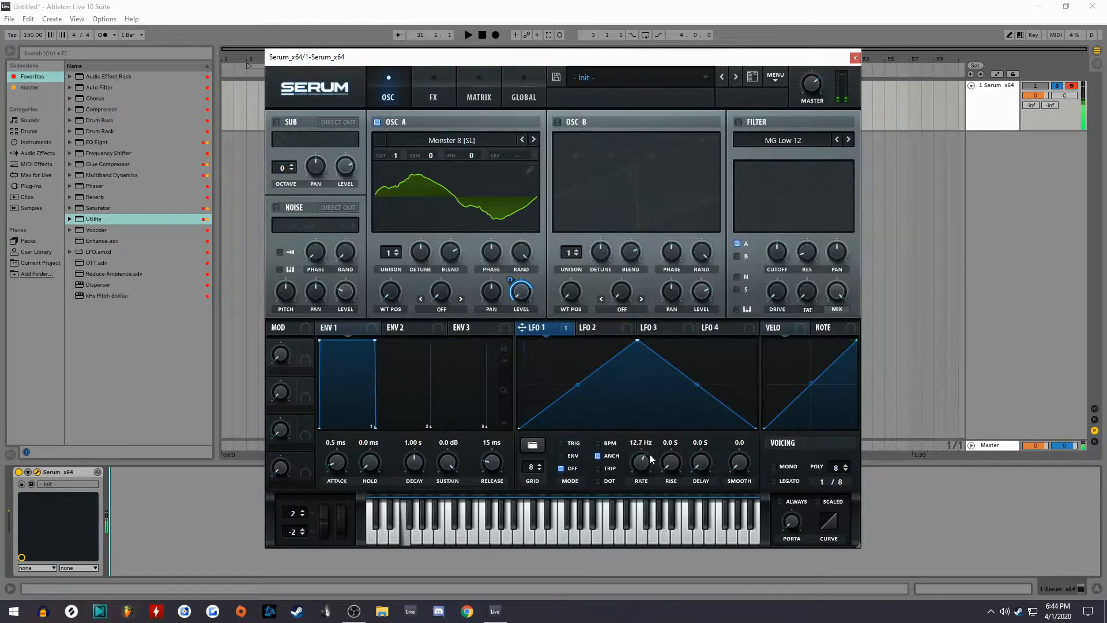
left_click_drag(641, 463, 641, 480)
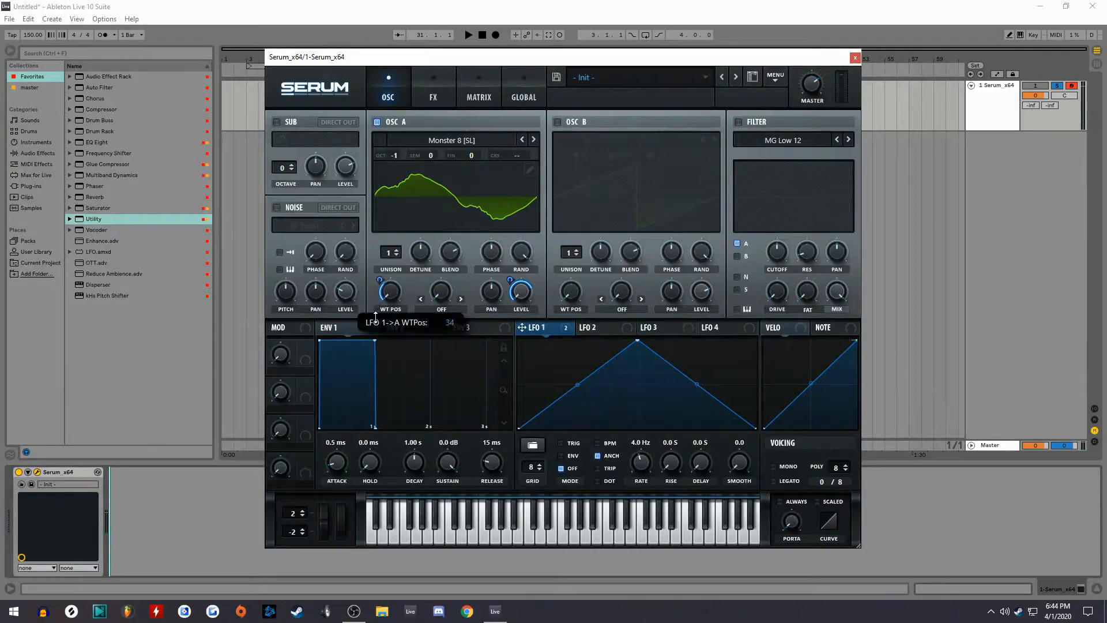
Deepen the wavetable-position modulation and fine-tune oscillator A's WT POS knob
left_click_drag(389, 289, 388, 279)
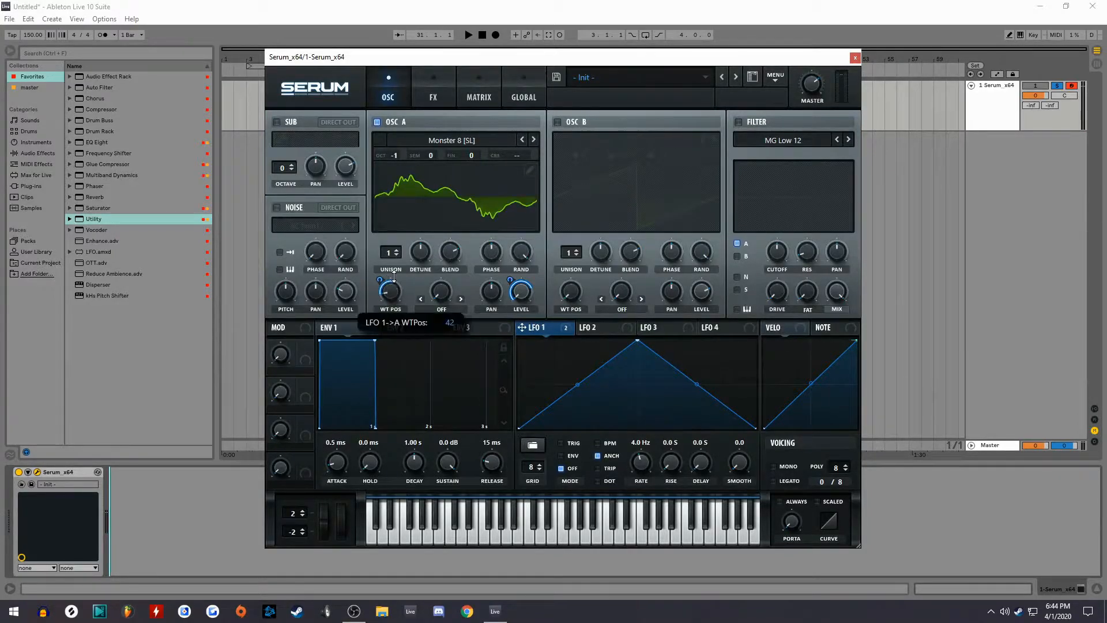
left_click_drag(390, 290, 402, 280)
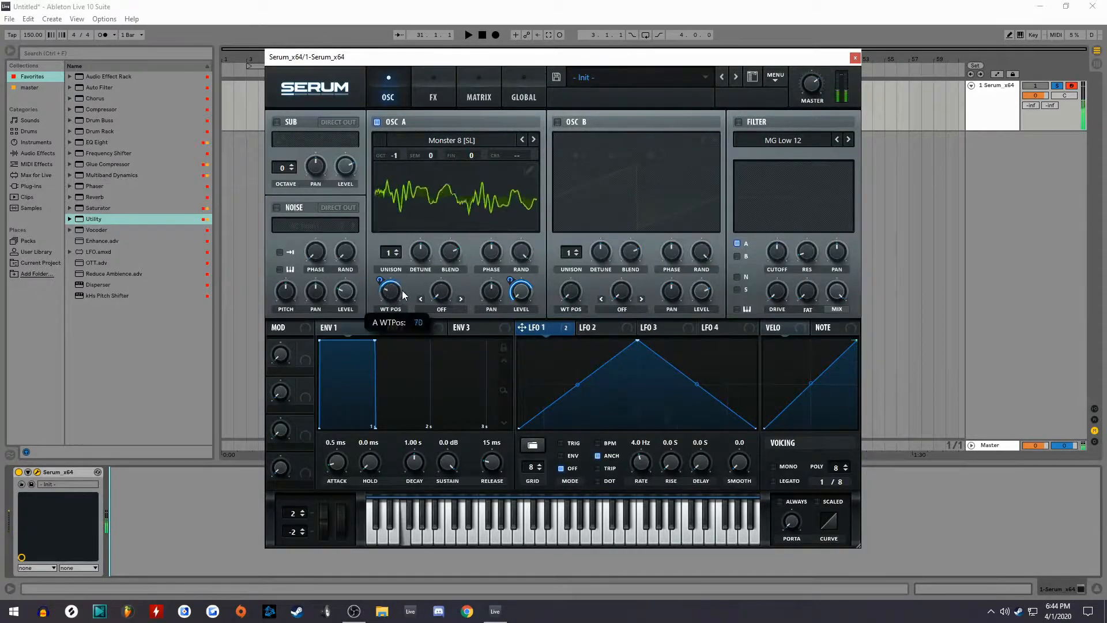
left_click_drag(390, 291, 390, 311)
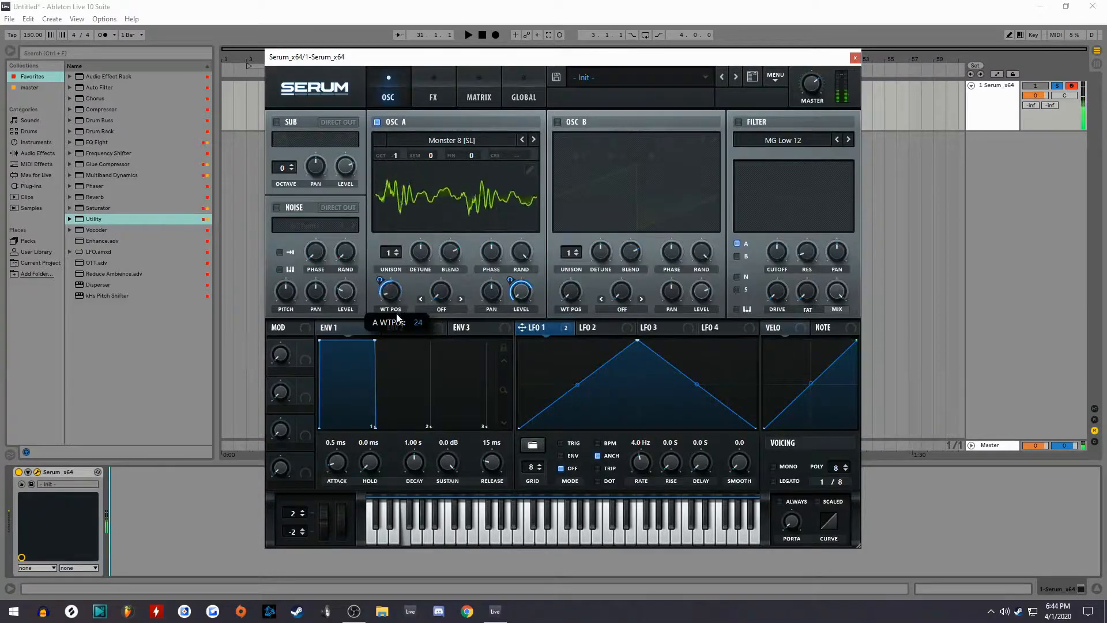
left_click_drag(386, 290, 388, 282)
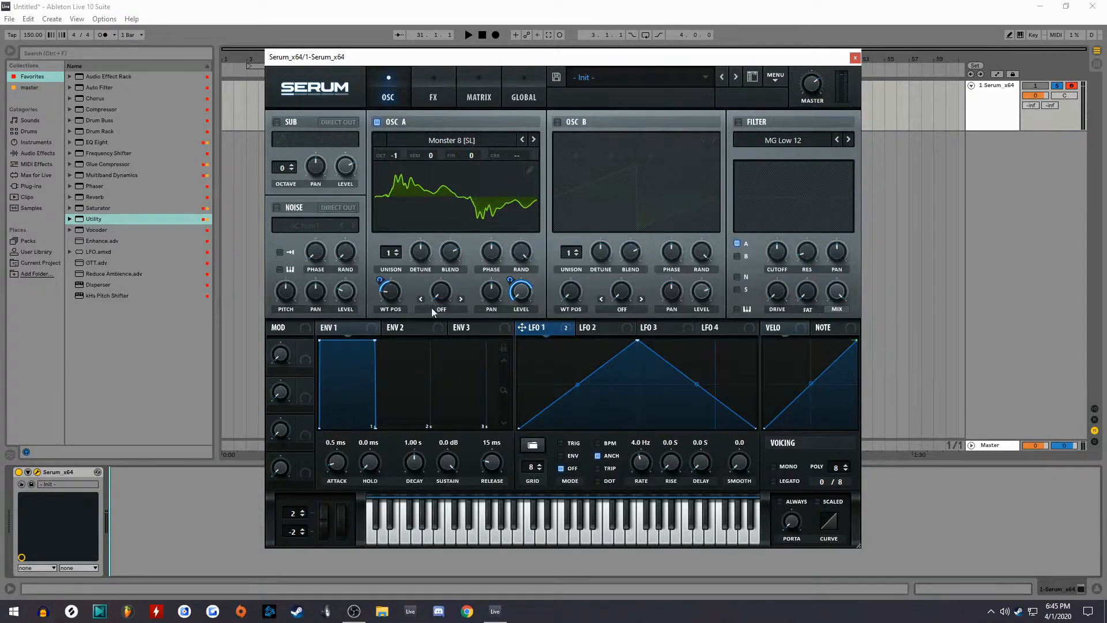
Set oscillator A to FM from B, with Basic Shapes loaded in oscillator B at +2 octaves
left_click(441, 308)
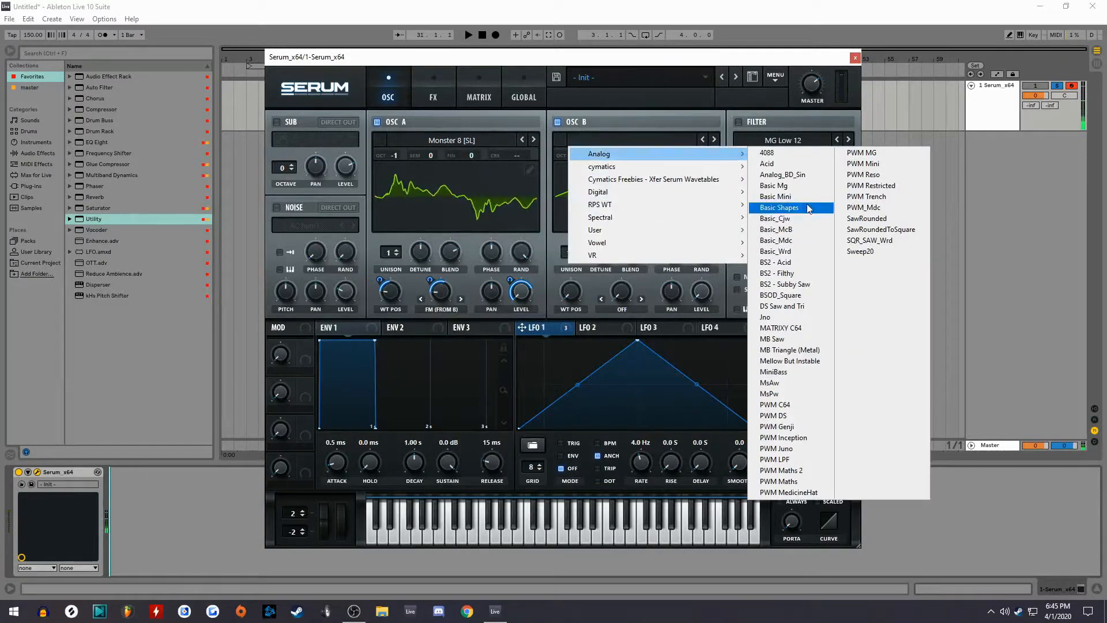
left_click(779, 207)
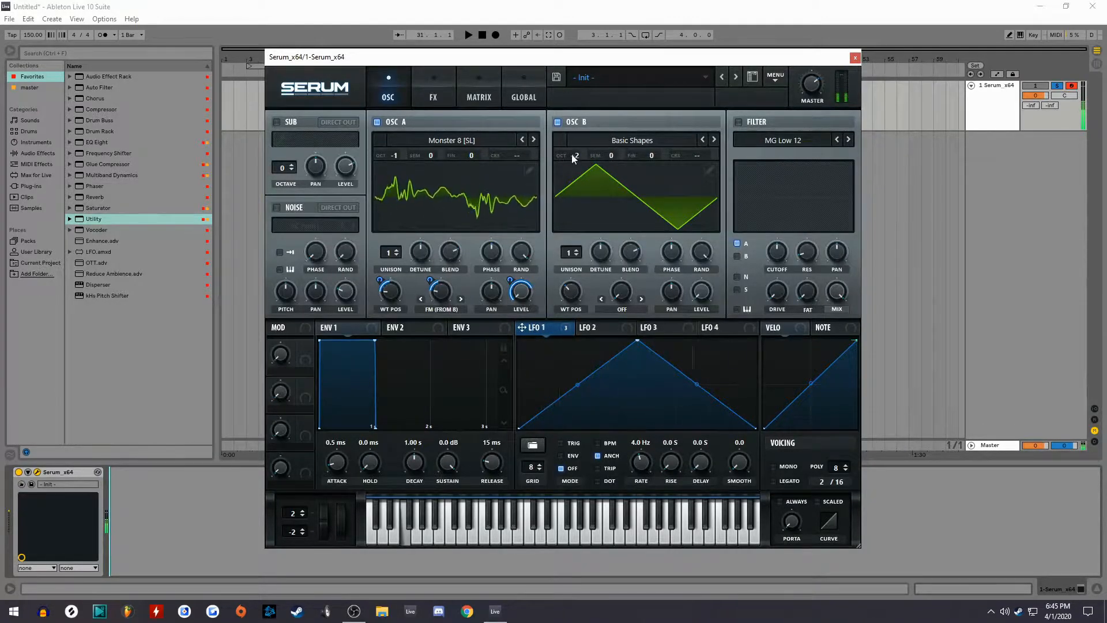
left_click_drag(440, 290, 452, 276)
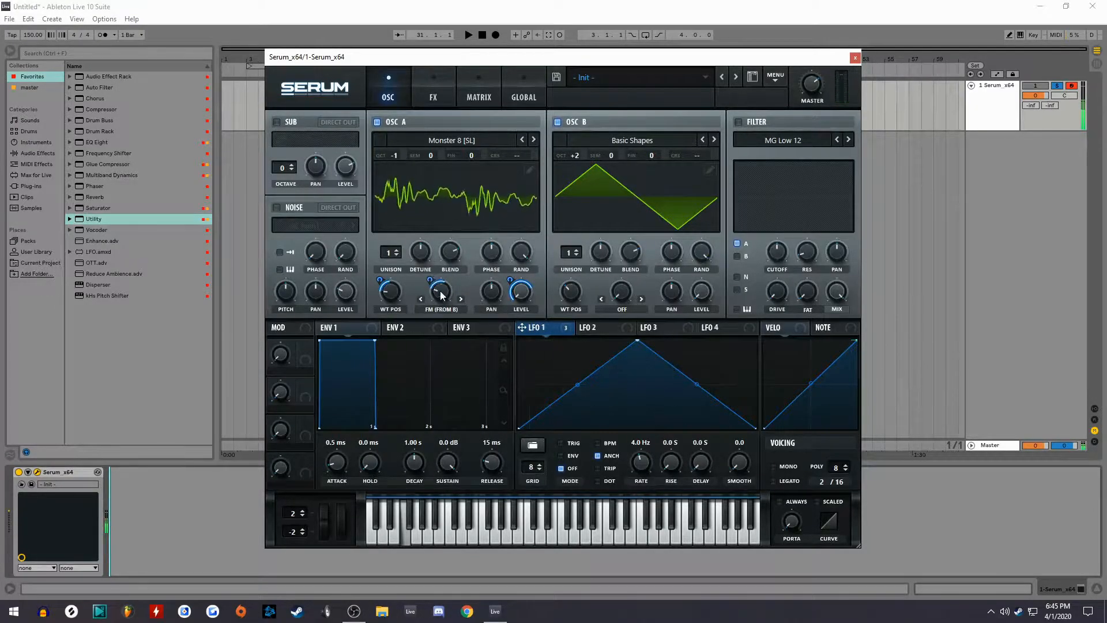
left_click(783, 139)
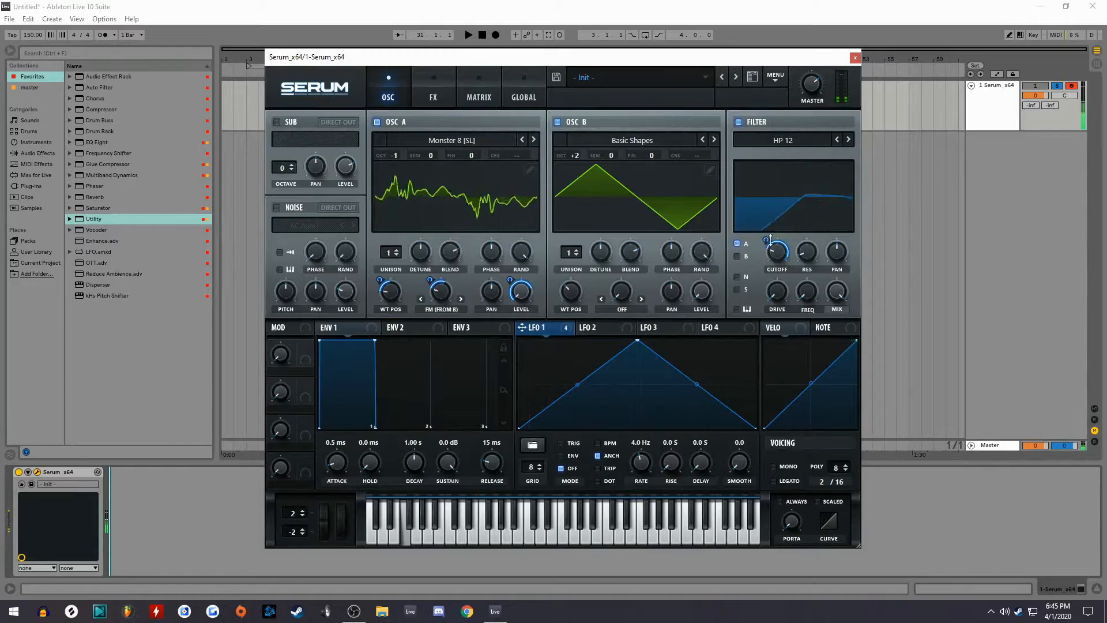
Enable Hyper/Dimension with the Dimension mix at about 71%
left_click_drag(806, 253, 805, 243)
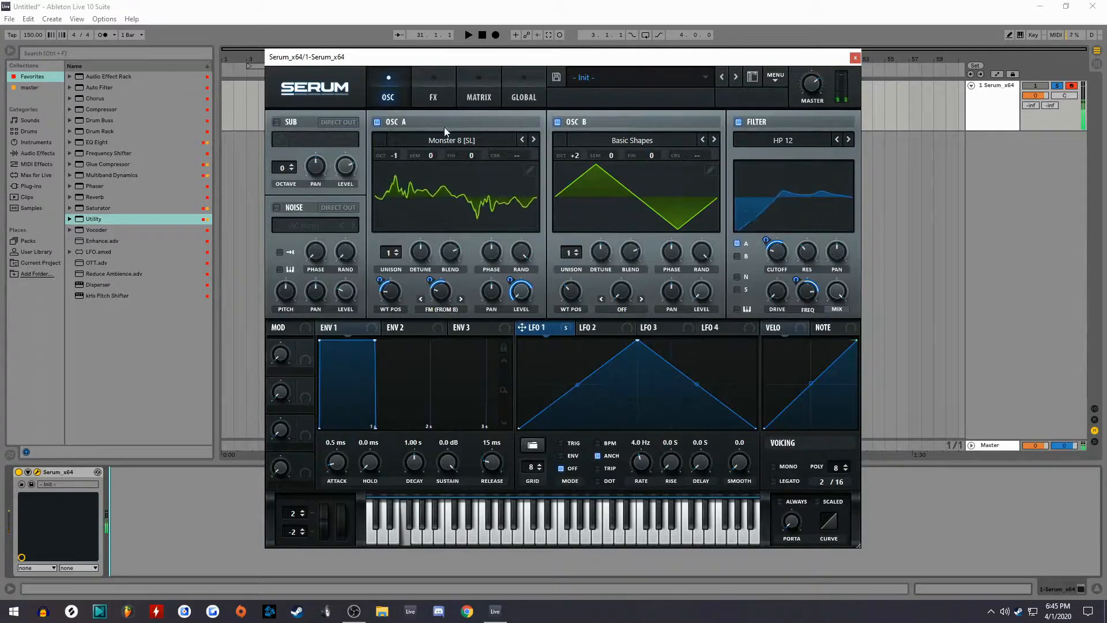
left_click(433, 87)
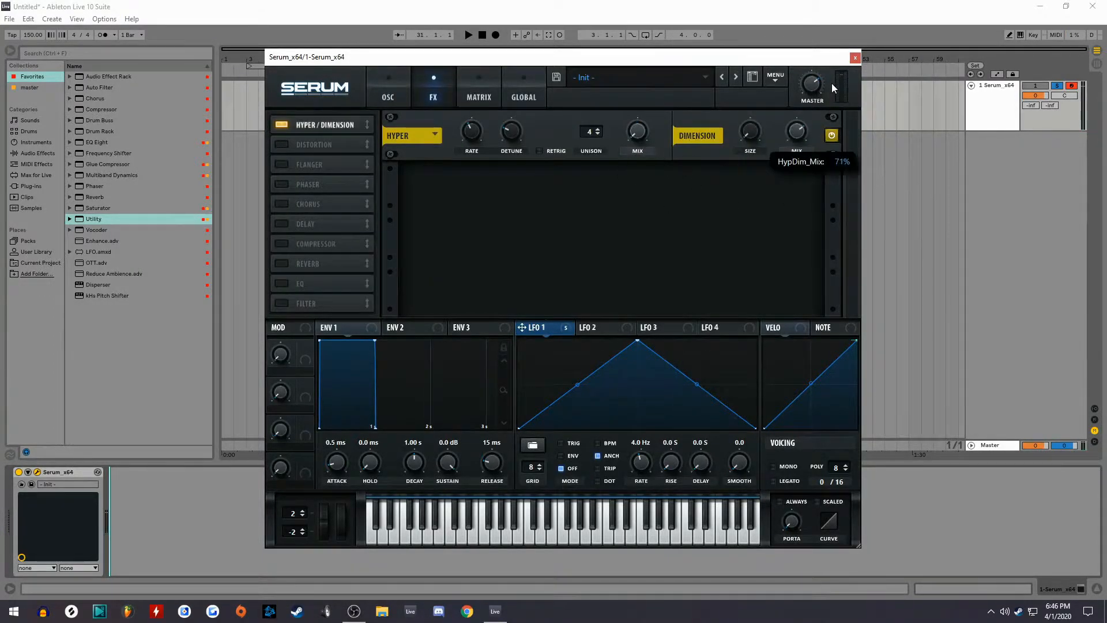
Create a clip at bar 33 and draw LFO1 Rate automation falling to 0.7 Hz
left_click(854, 57)
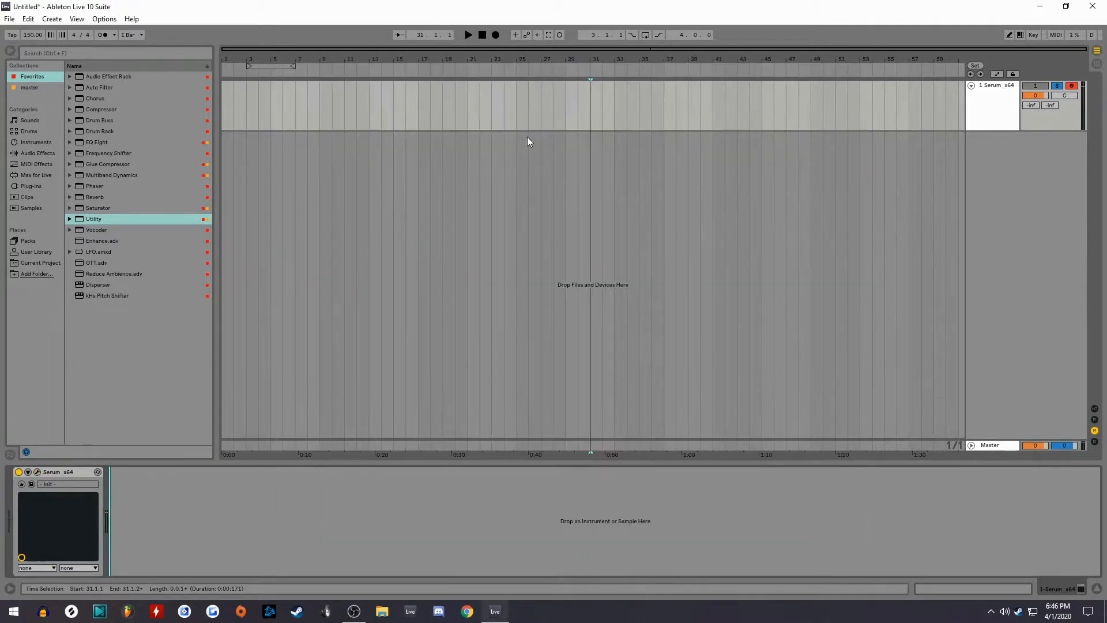
left_click(468, 35)
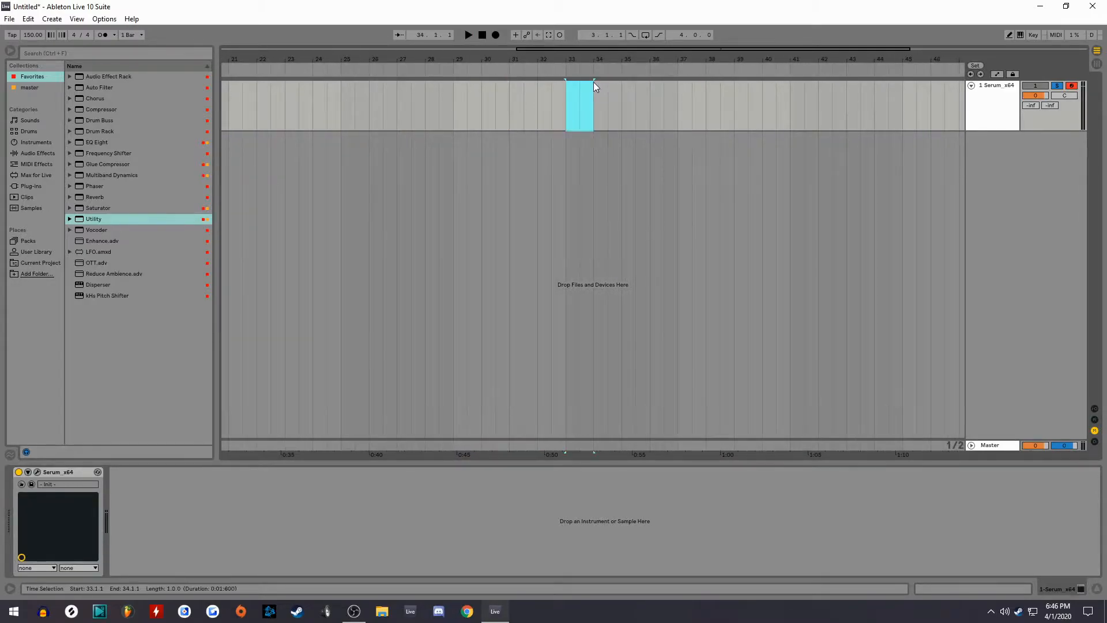
double_click(579, 106)
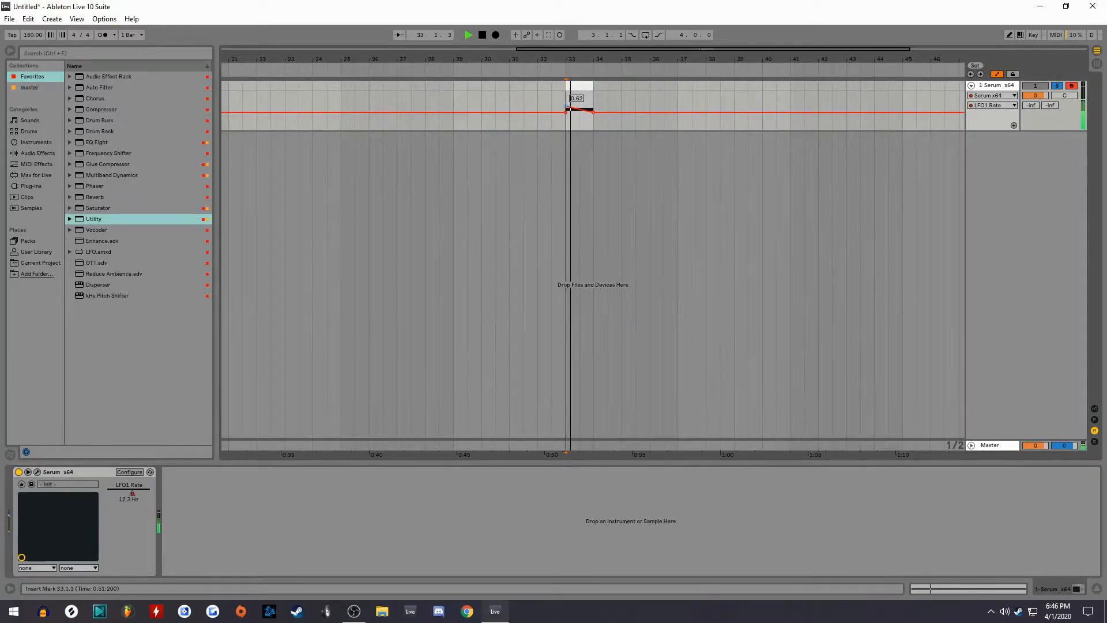
left_click_drag(569, 109, 594, 114)
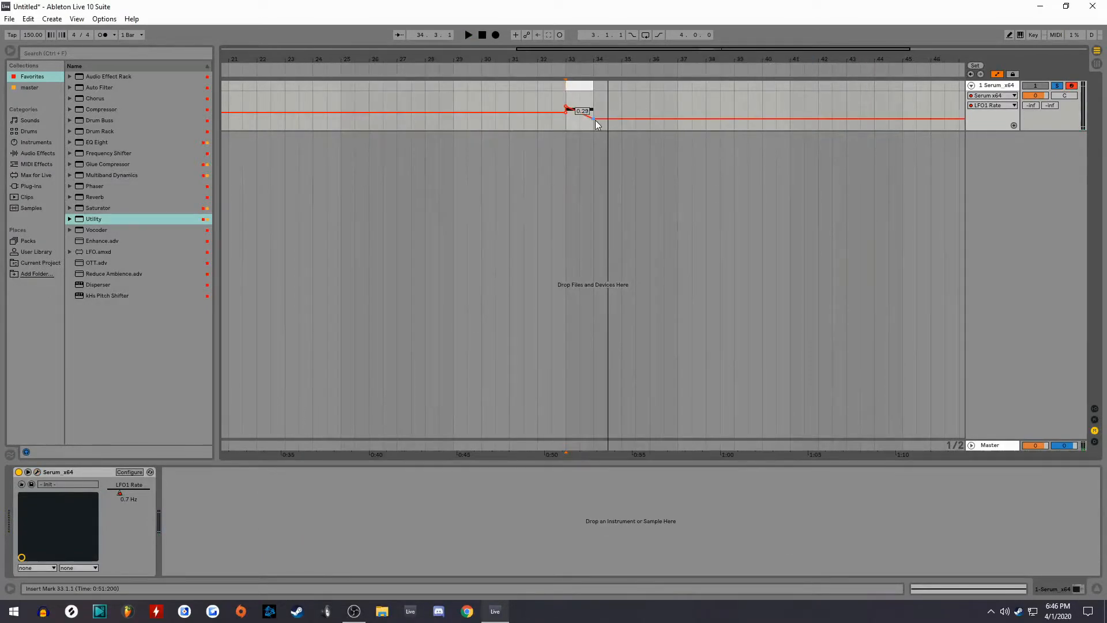
left_click_drag(565, 111, 594, 120)
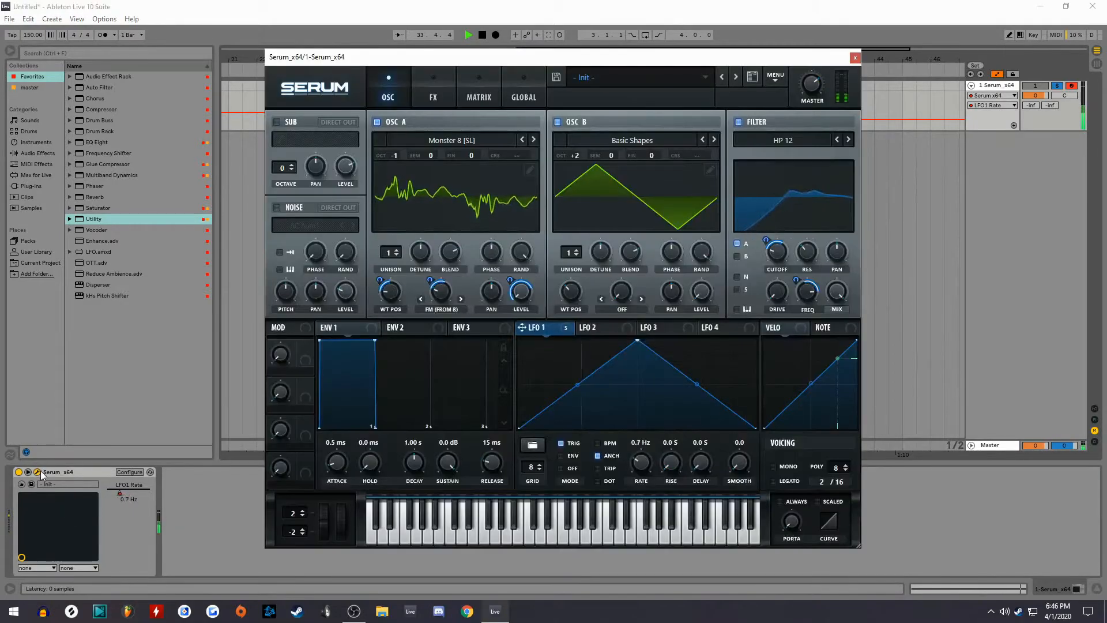
Shape LFO 2 as a rising one-bar ramp and route it to the Dimension mix
left_click(855, 57)
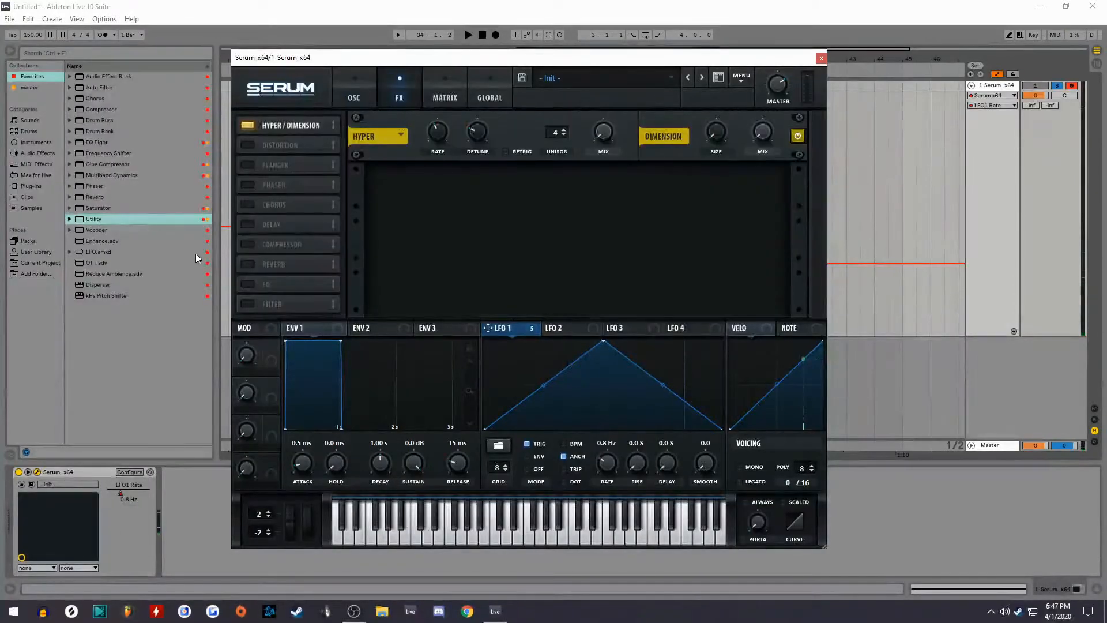
left_click(554, 327)
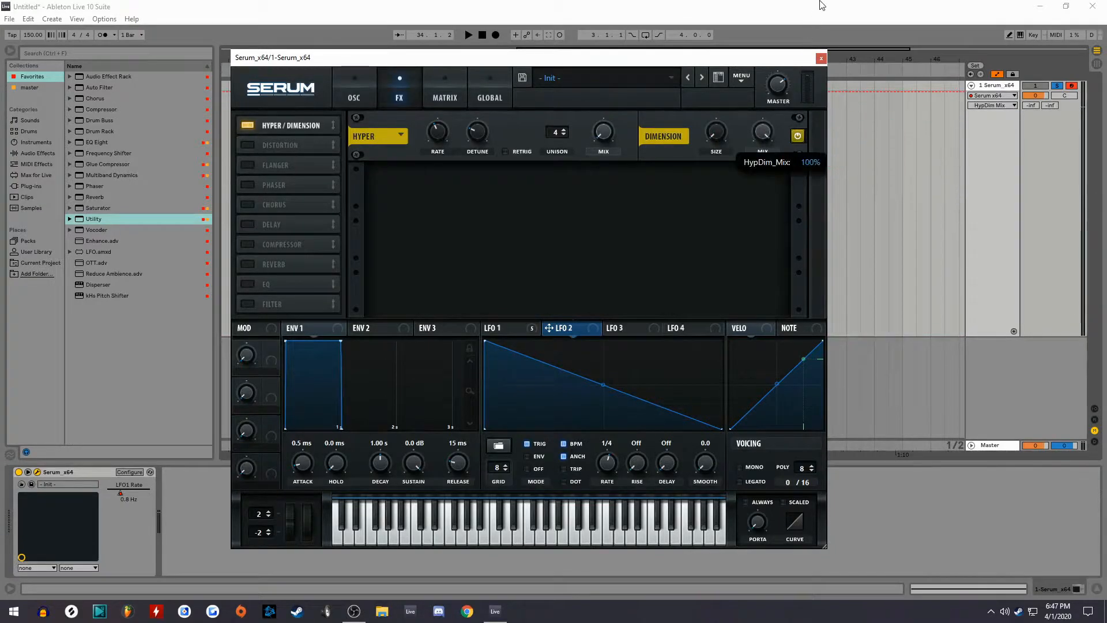
mouse_move(808, 35)
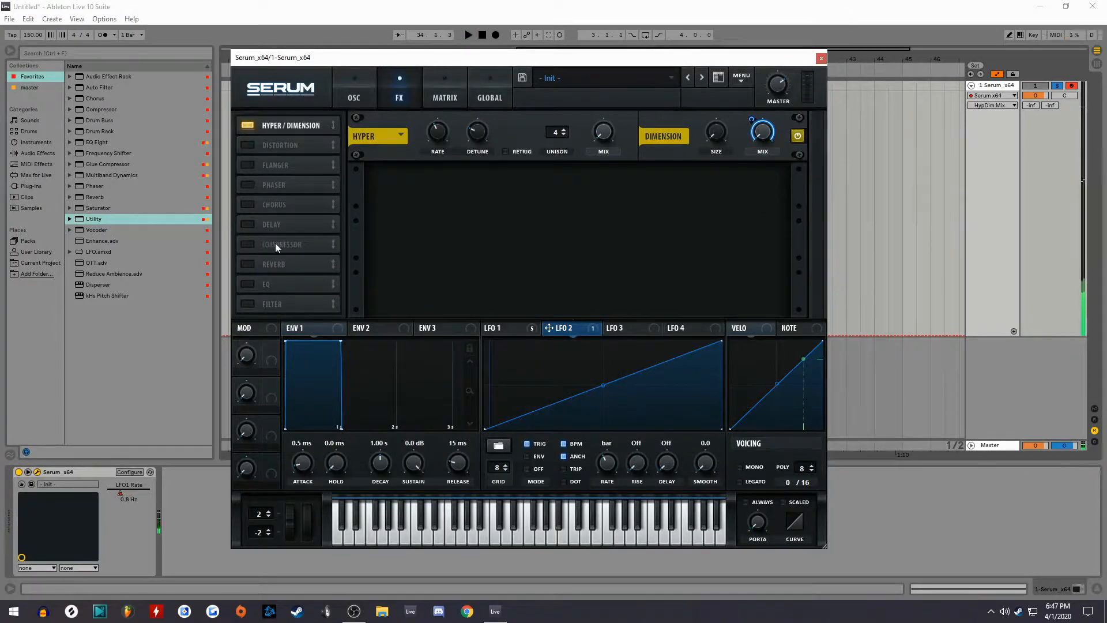
Add compressor and phaser effects and adjust the distortion drive
left_click(248, 244)
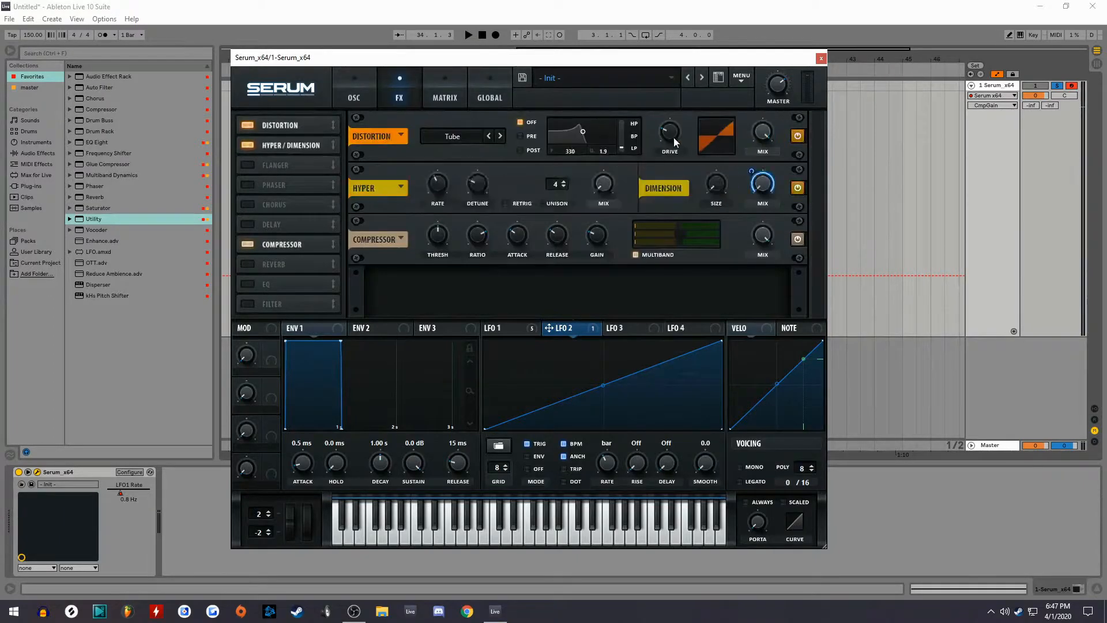
left_click_drag(669, 132, 670, 123)
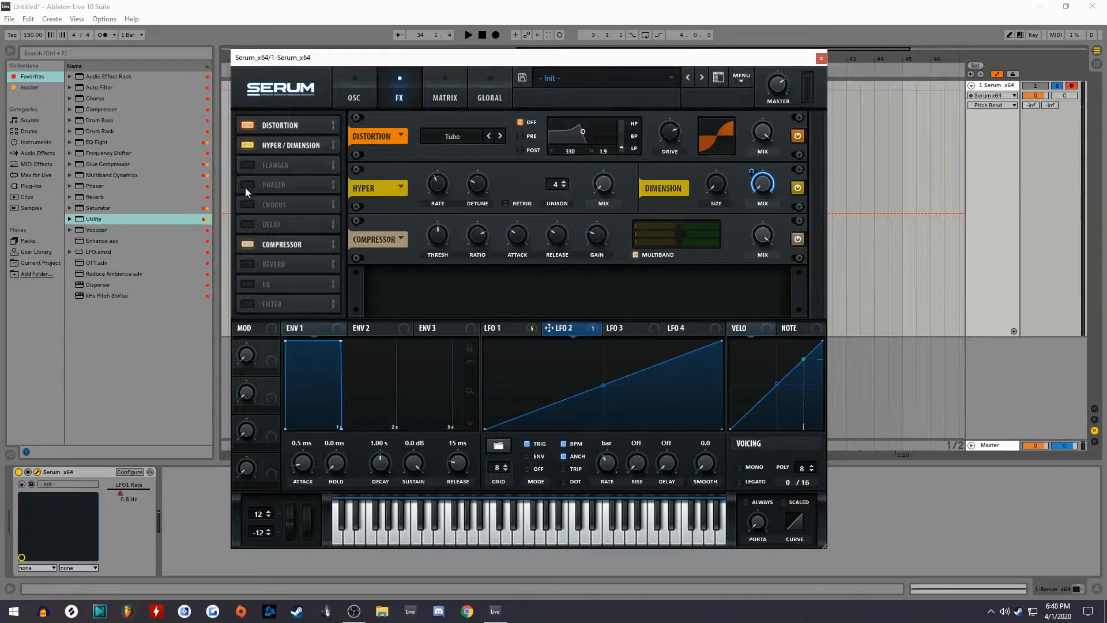
left_click(248, 184)
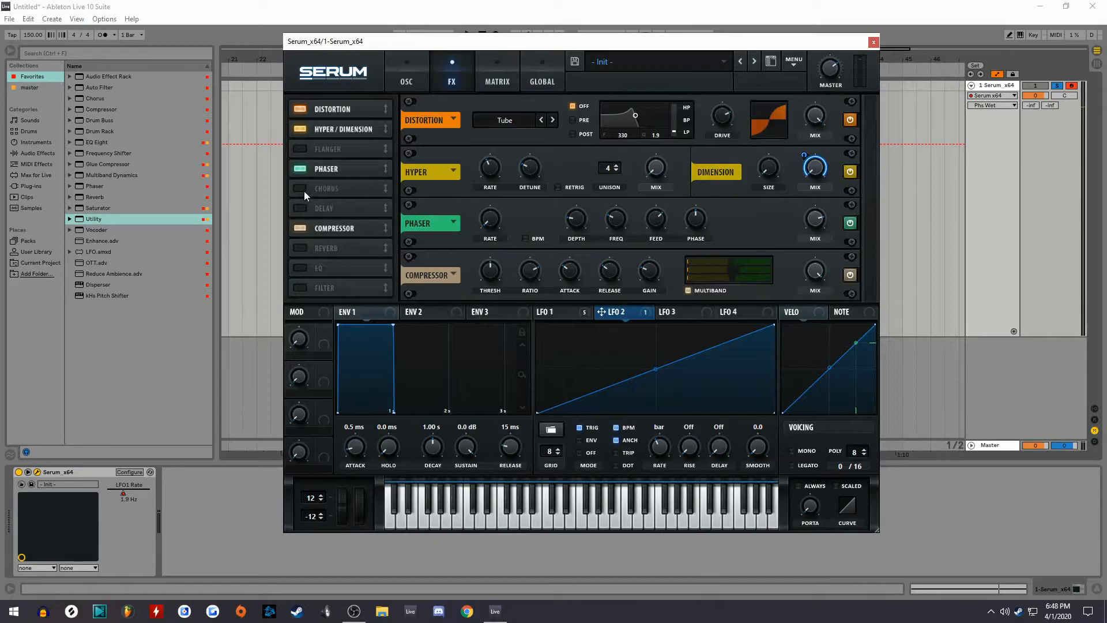
Add a chorus and set LFO 2 to modulate its Delay 1 time
left_click(299, 188)
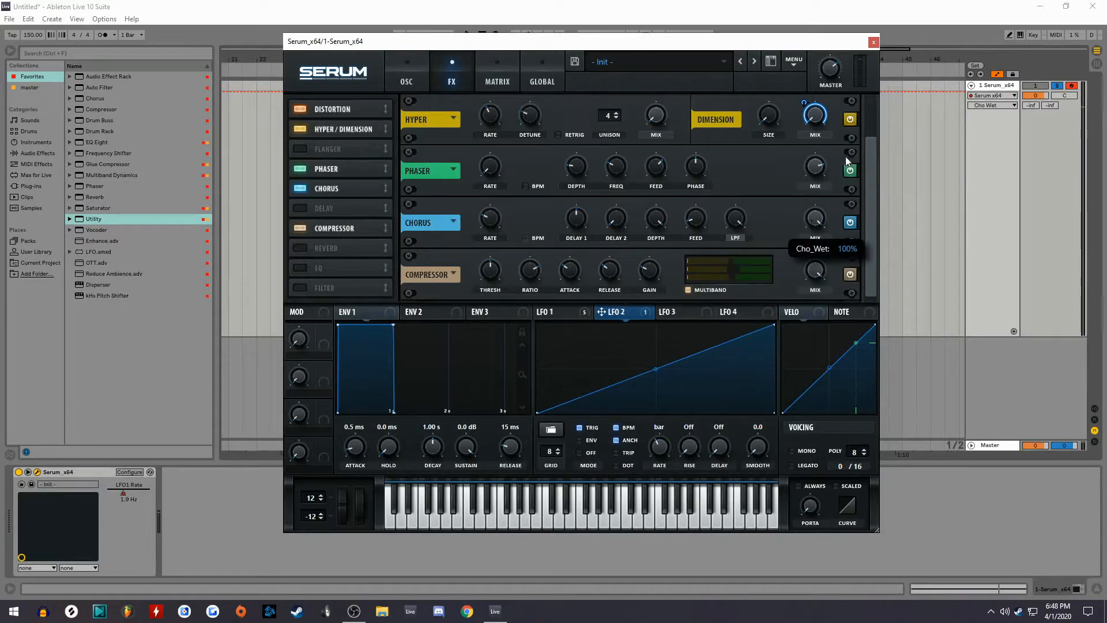
mouse_move(815, 219)
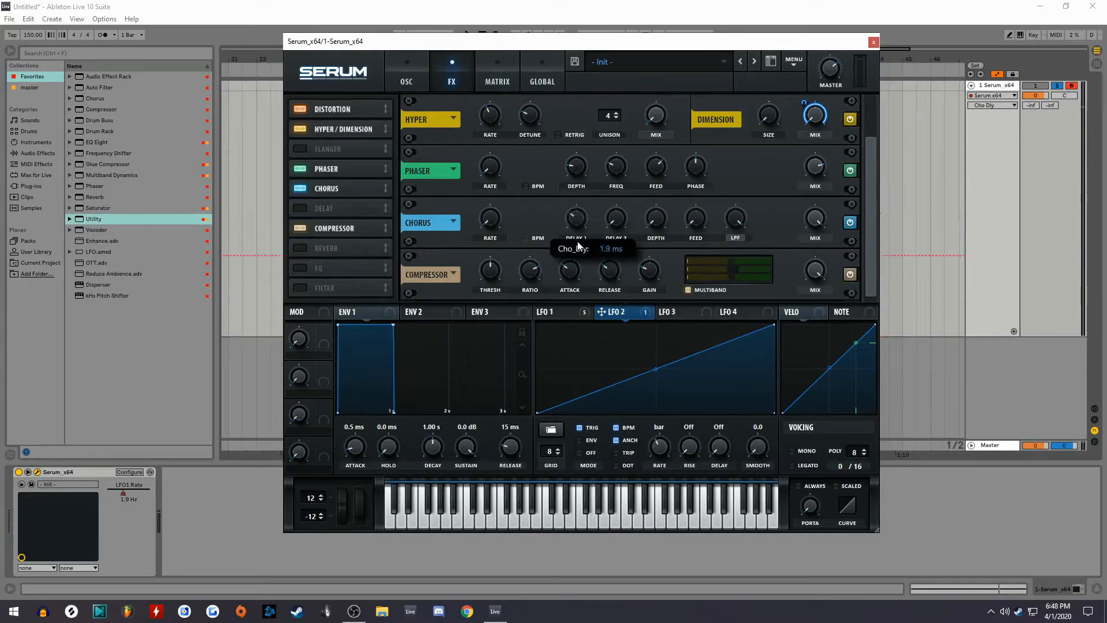
left_click_drag(576, 218, 569, 233)
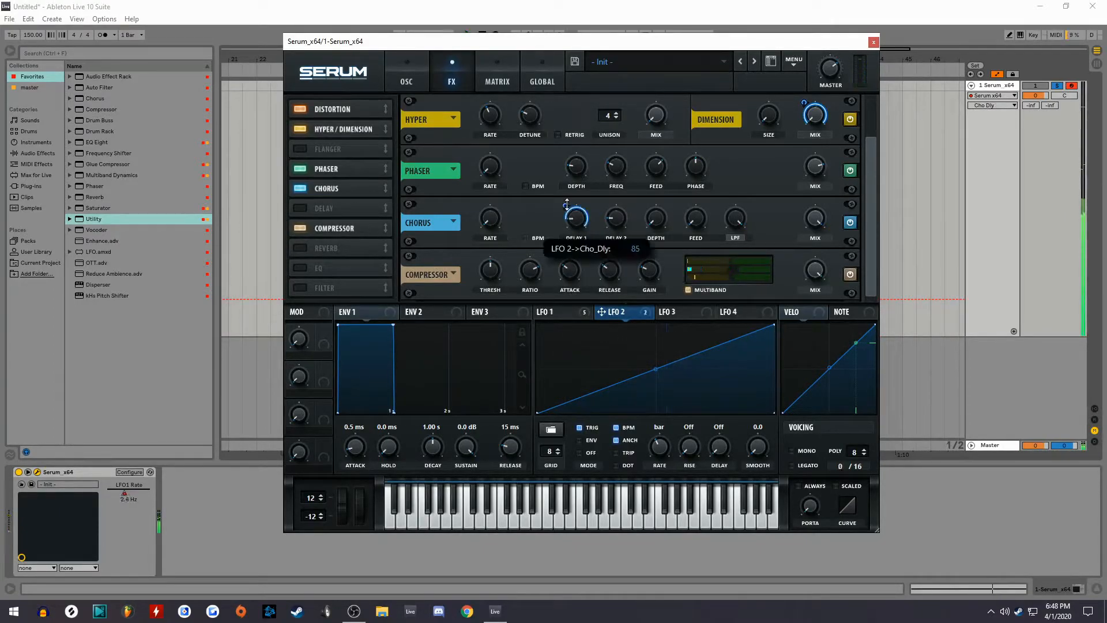
left_click_drag(575, 215, 575, 243)
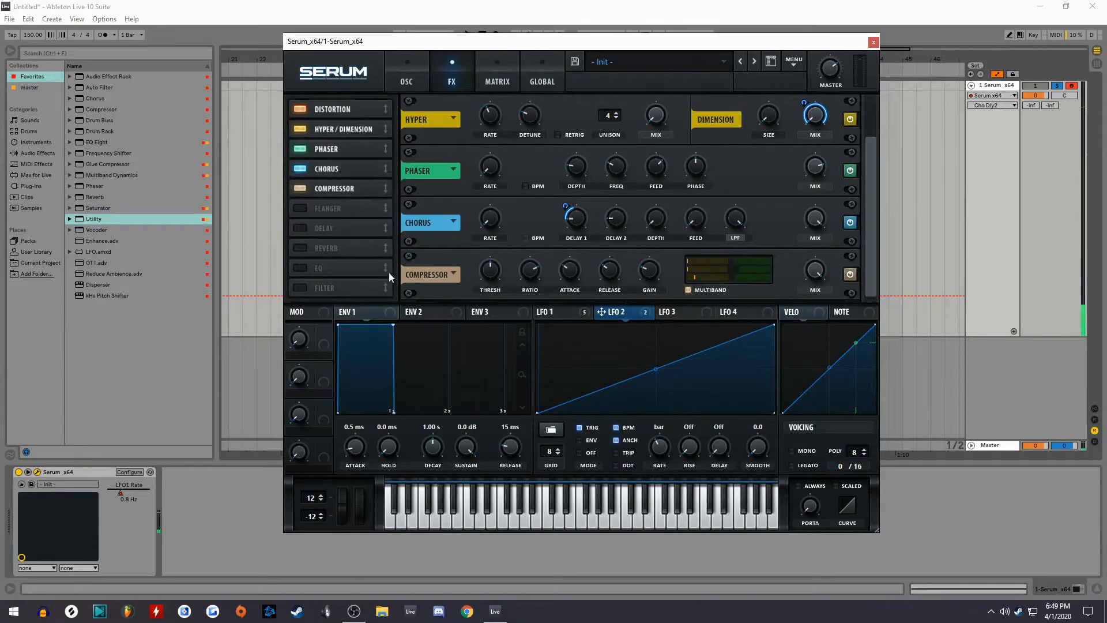
Set the FX filter to Flg+ with LFO 2 modulating its cutoff and resonance
scroll("down", 3)
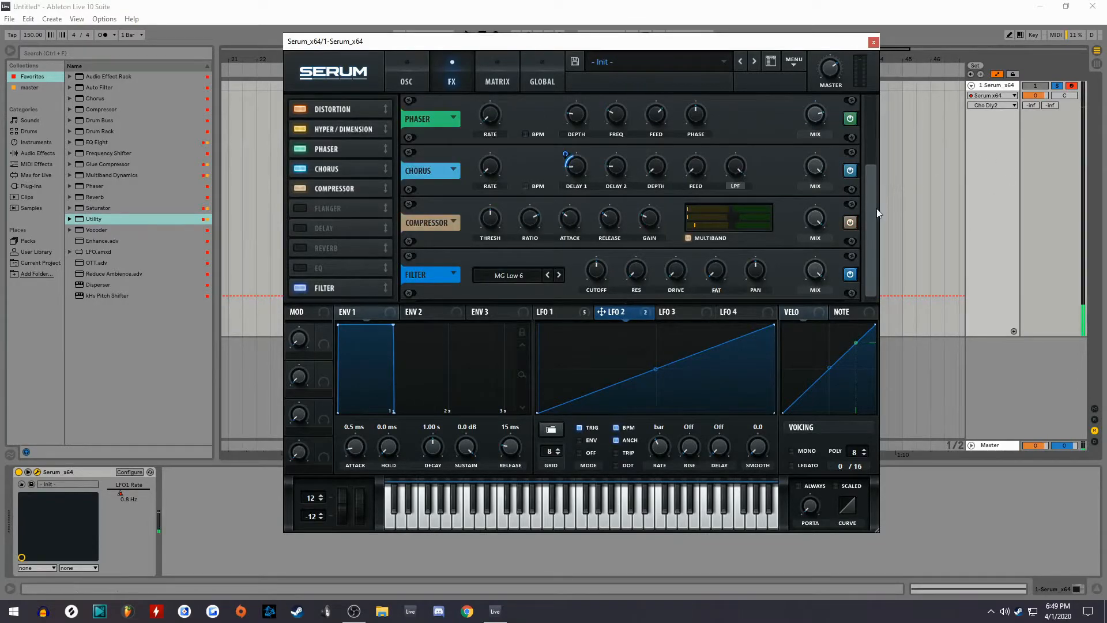
left_click(508, 276)
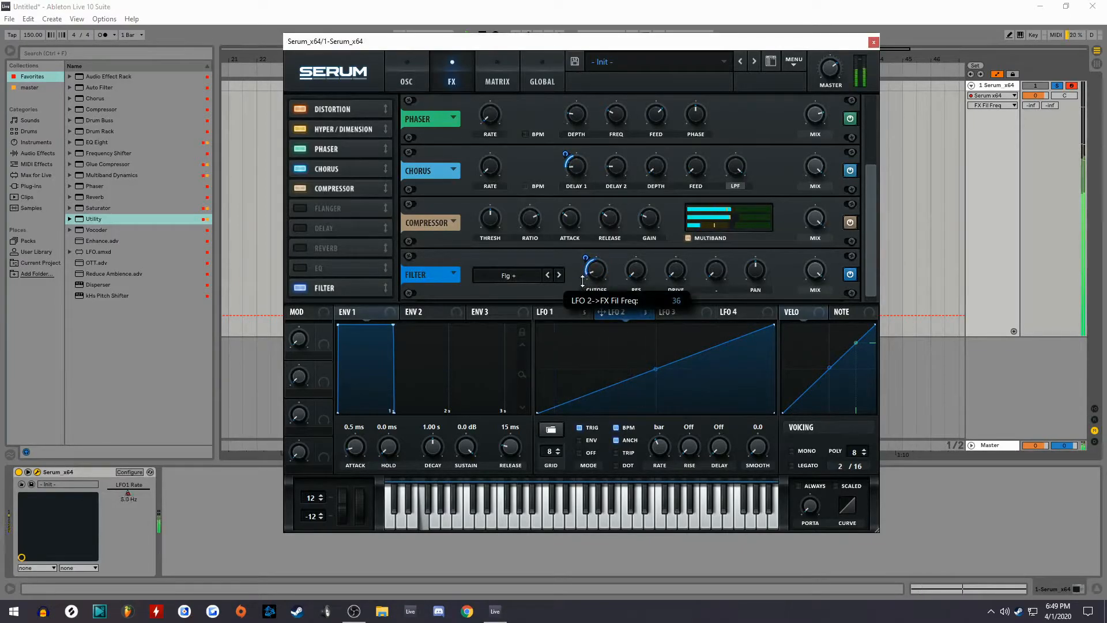
left_click_drag(595, 276, 595, 264)
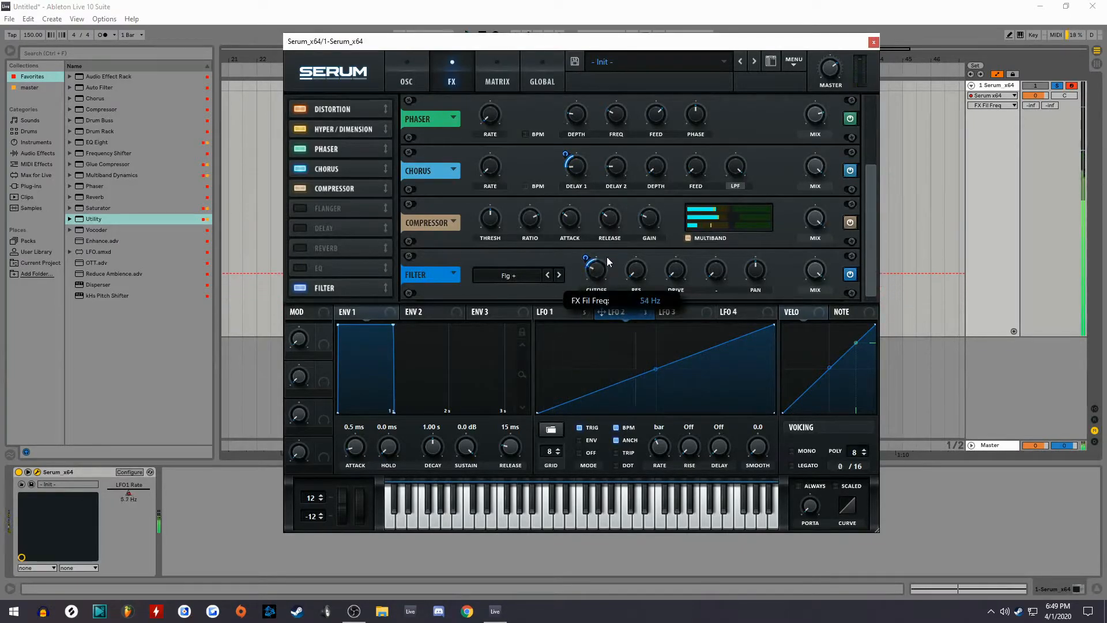
left_click_drag(635, 272, 635, 265)
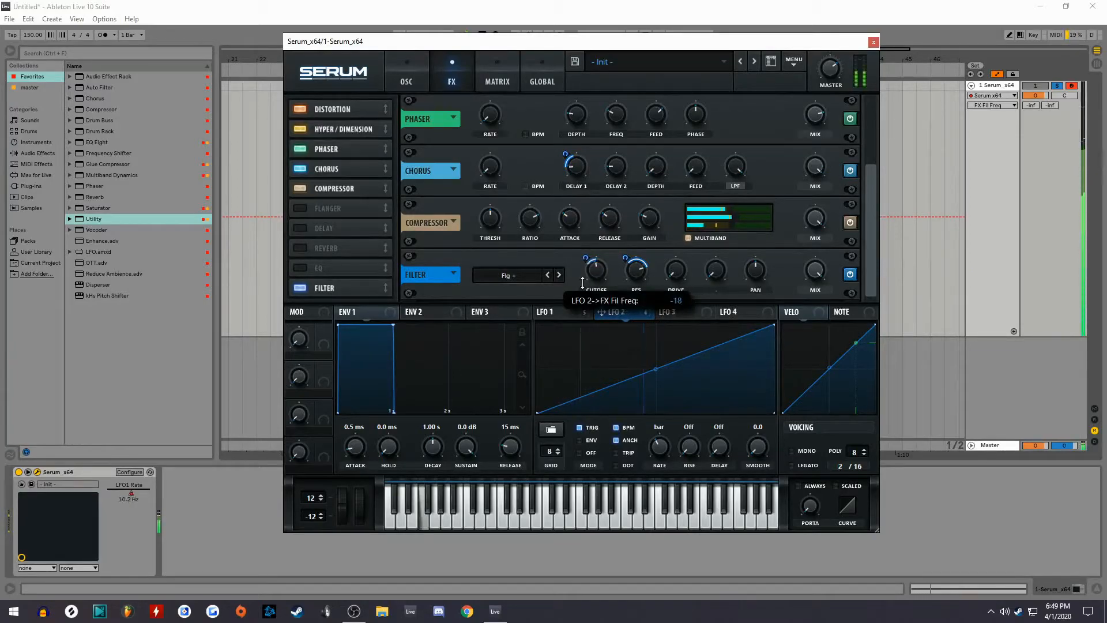
left_click_drag(593, 282, 593, 289)
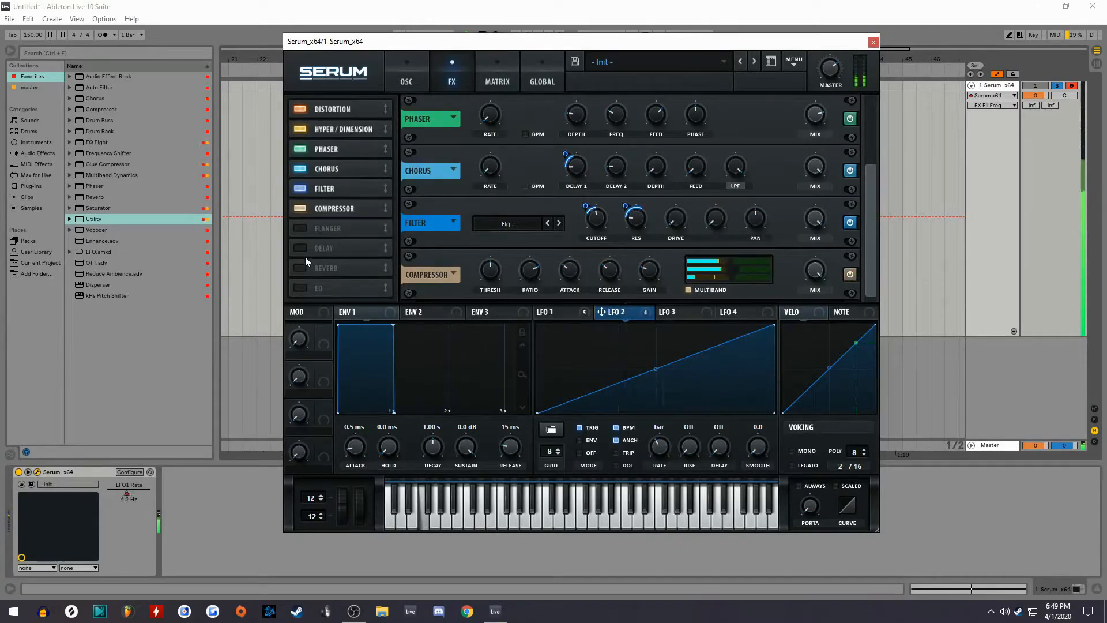
Enable the sub oscillator and give LFO 1 about 75 modulation on its level
left_click(406, 70)
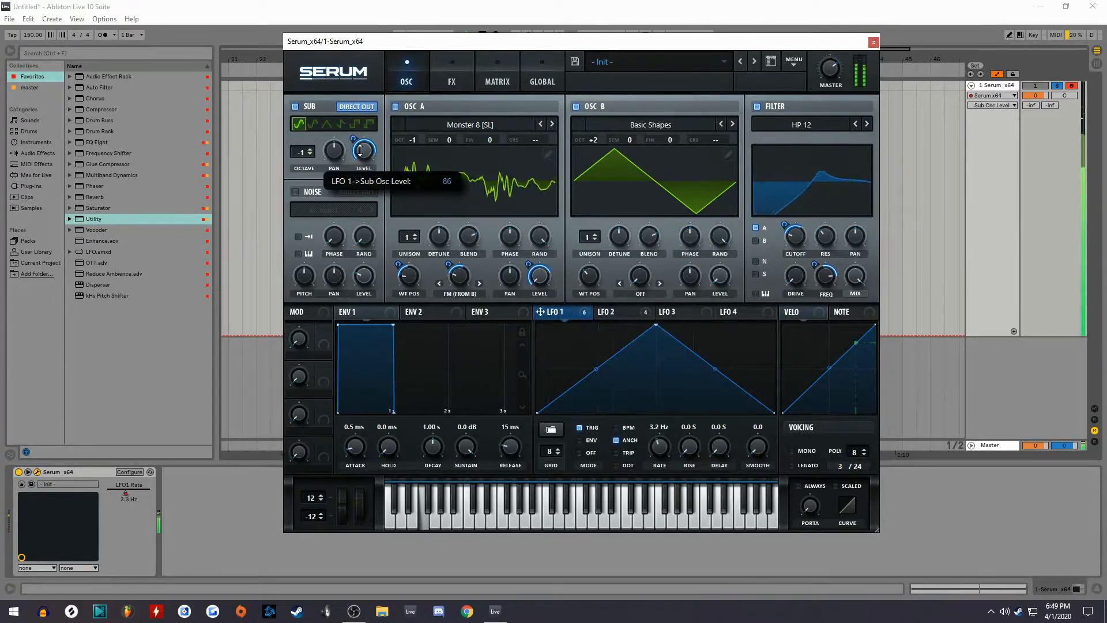
left_click_drag(363, 144, 363, 152)
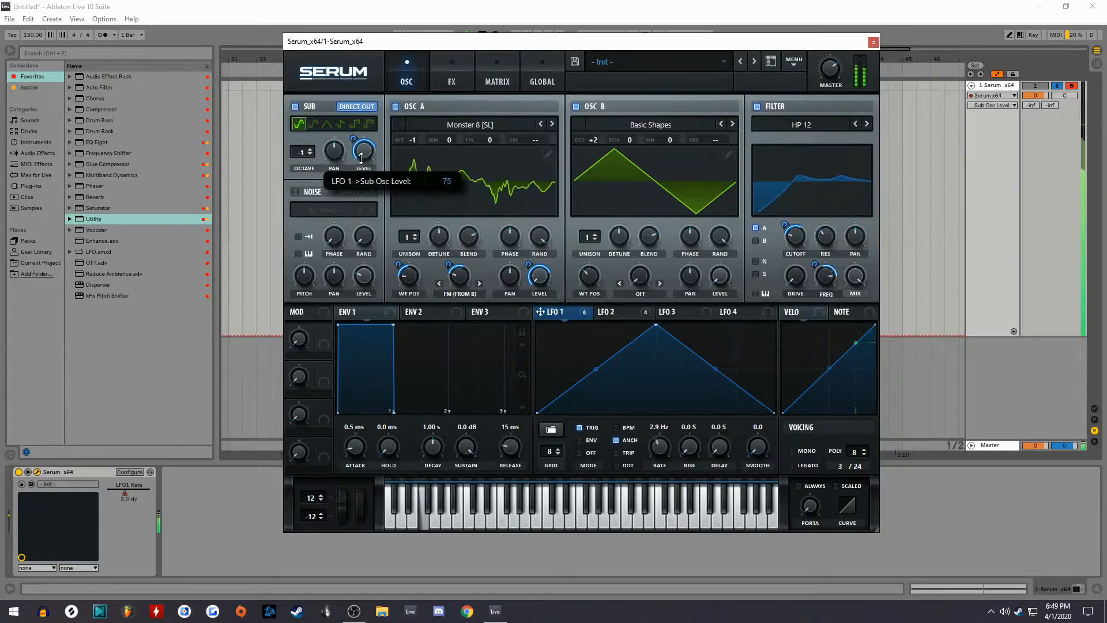
left_click(451, 70)
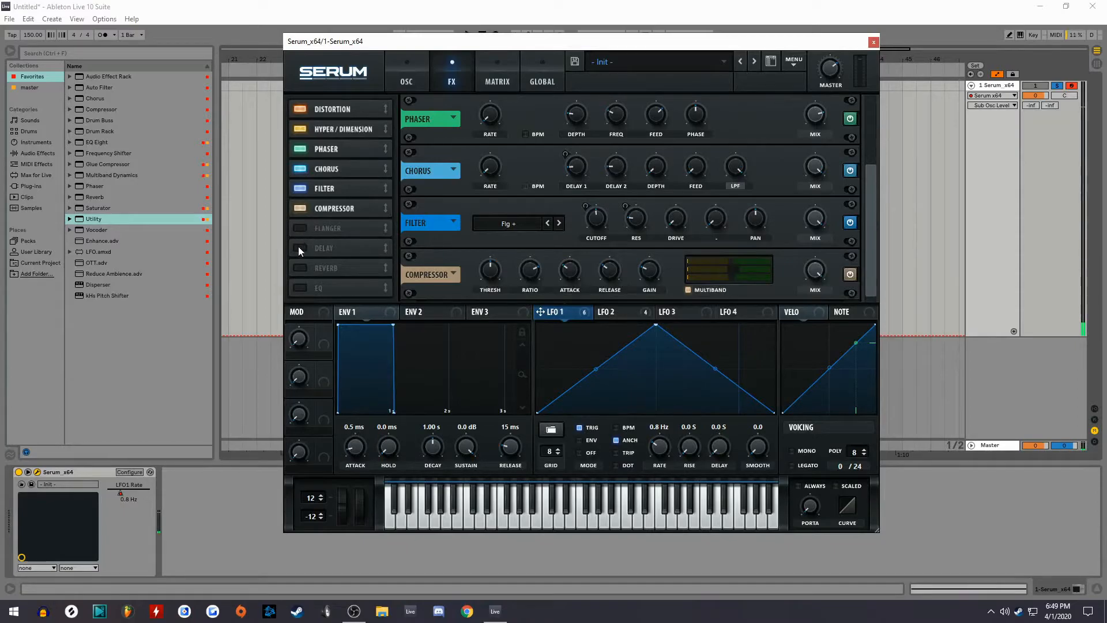
Add a Delay to Serum's FX chain and route LFO 2 to the delay feedback
left_click(323, 207)
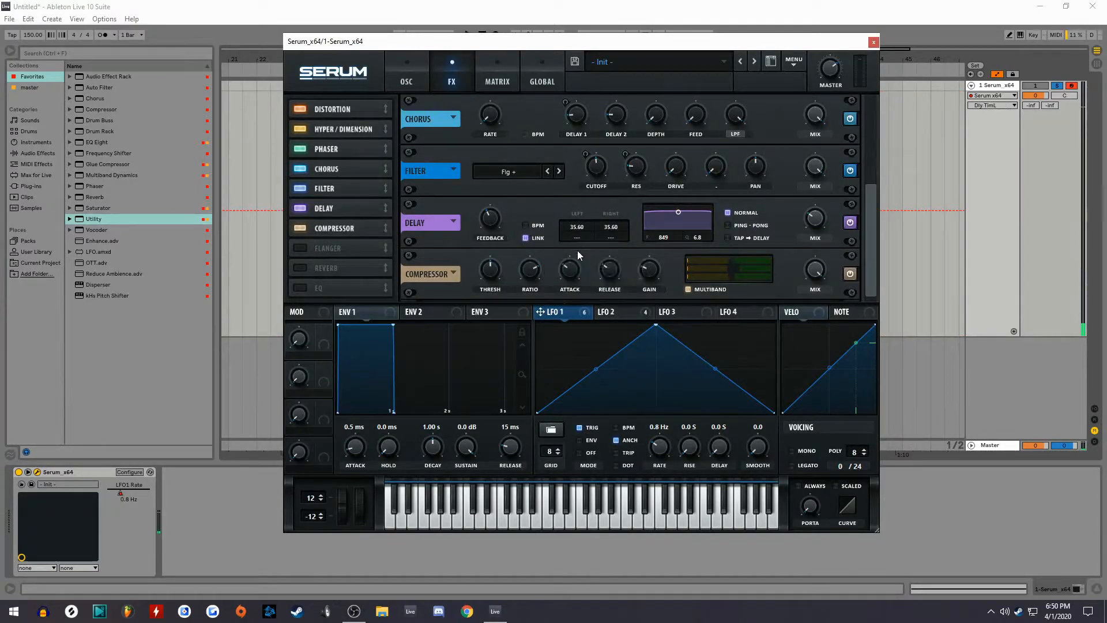
left_click(604, 311)
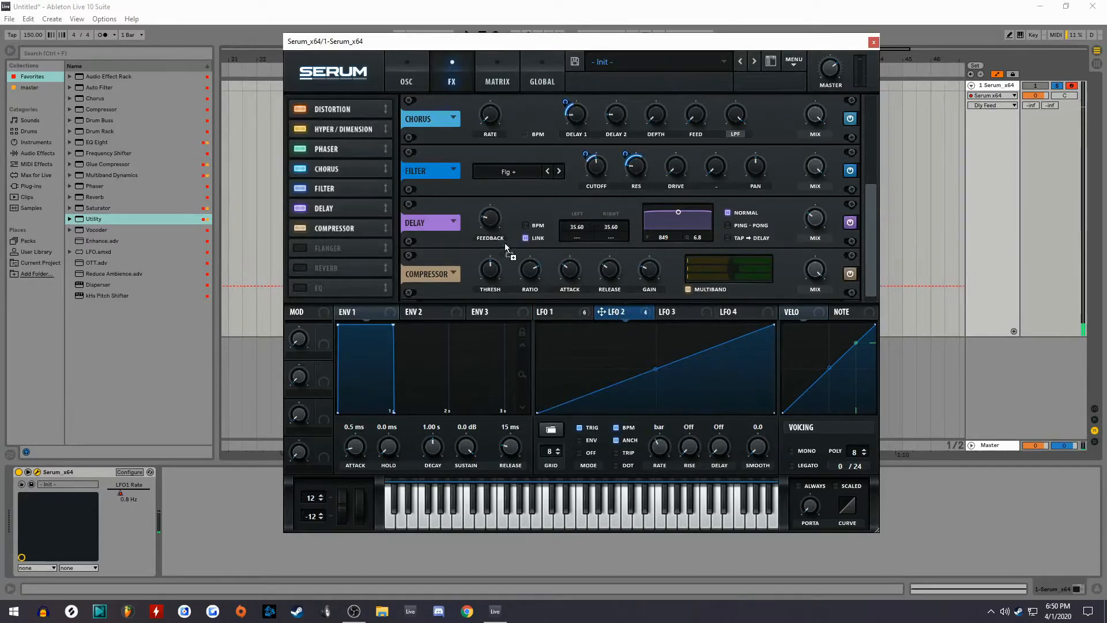
left_click_drag(490, 217, 490, 205)
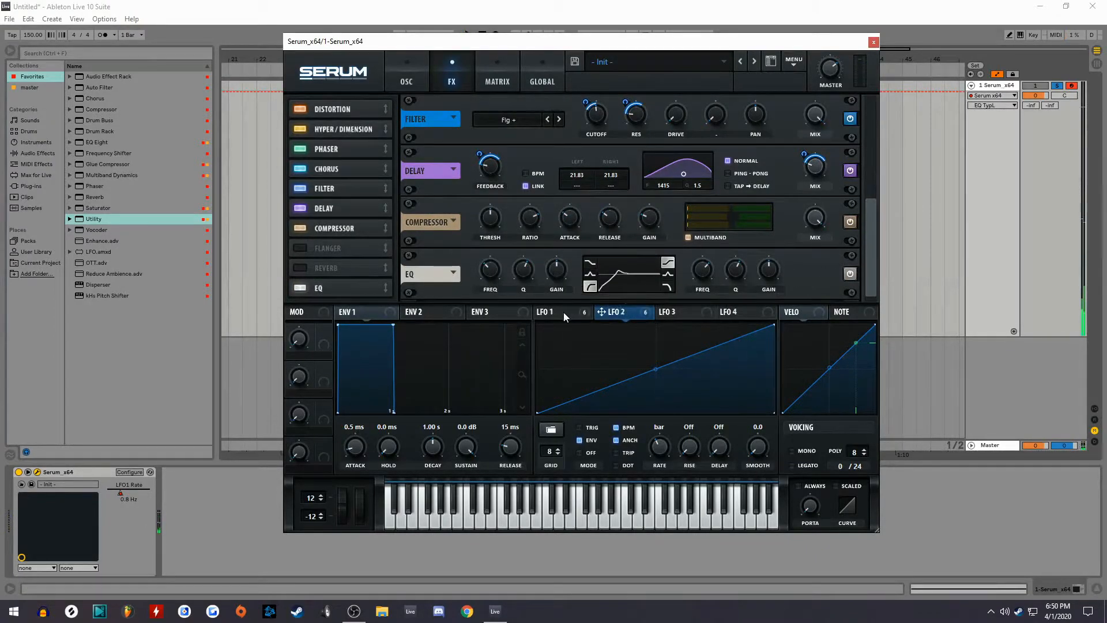
Route LFO 1 to both EQ band frequencies and place the EQ before the Compressor
left_click(545, 311)
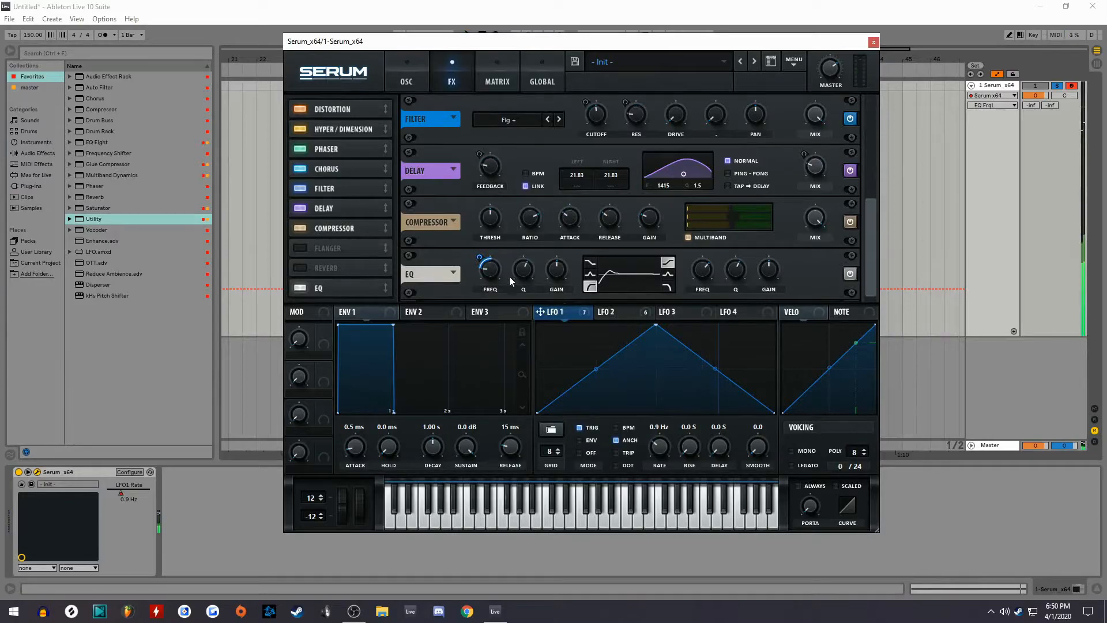
left_click_drag(523, 268, 523, 279)
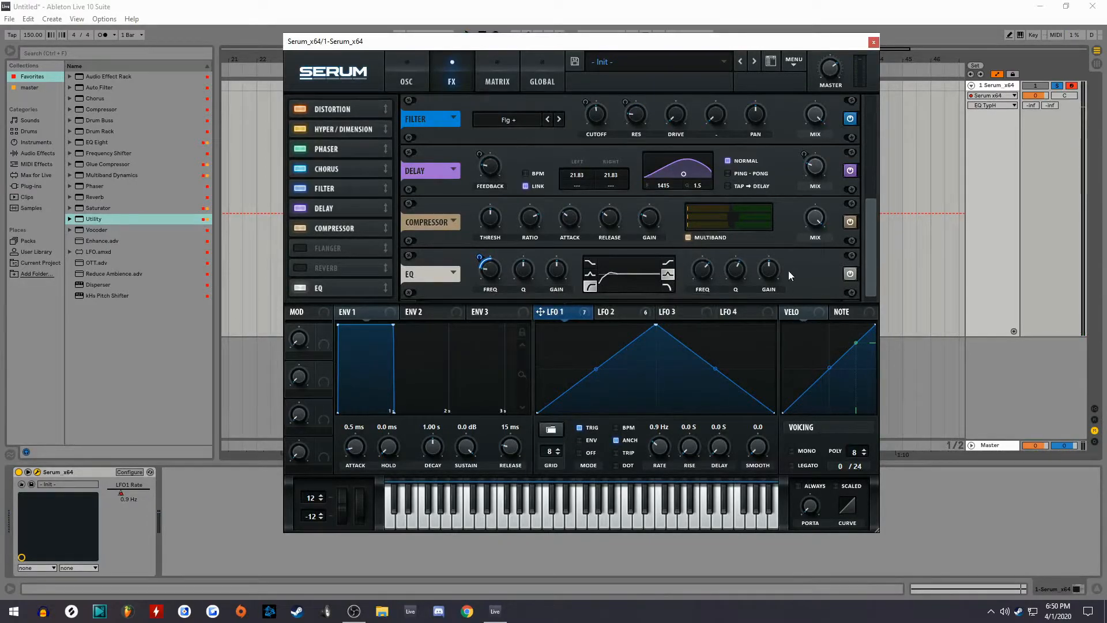
left_click_drag(768, 268, 768, 282)
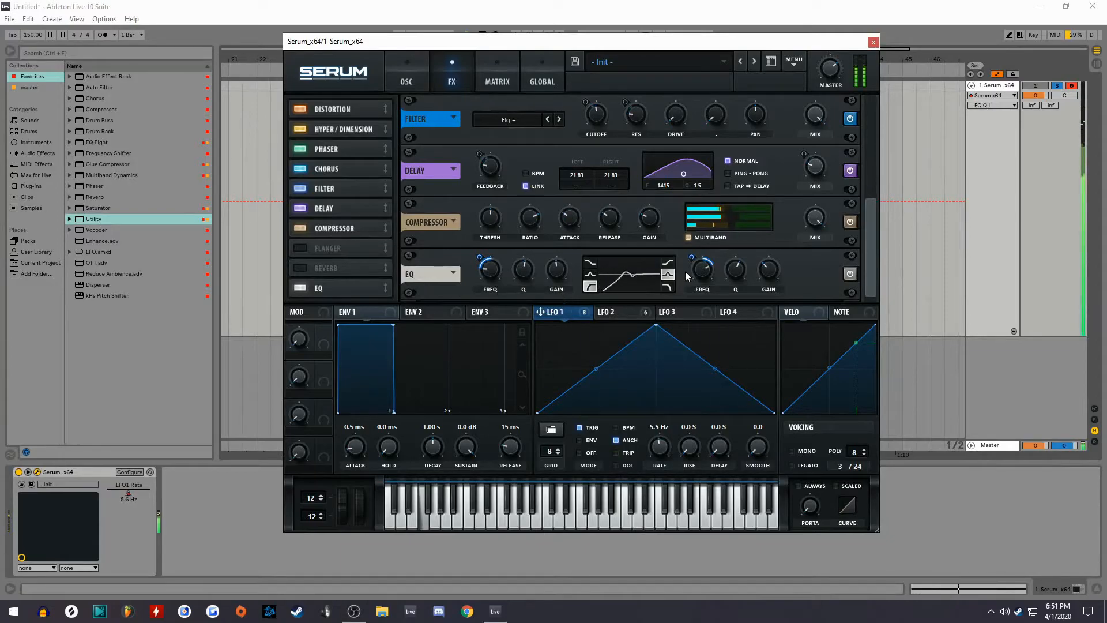
left_click_drag(768, 268, 767, 283)
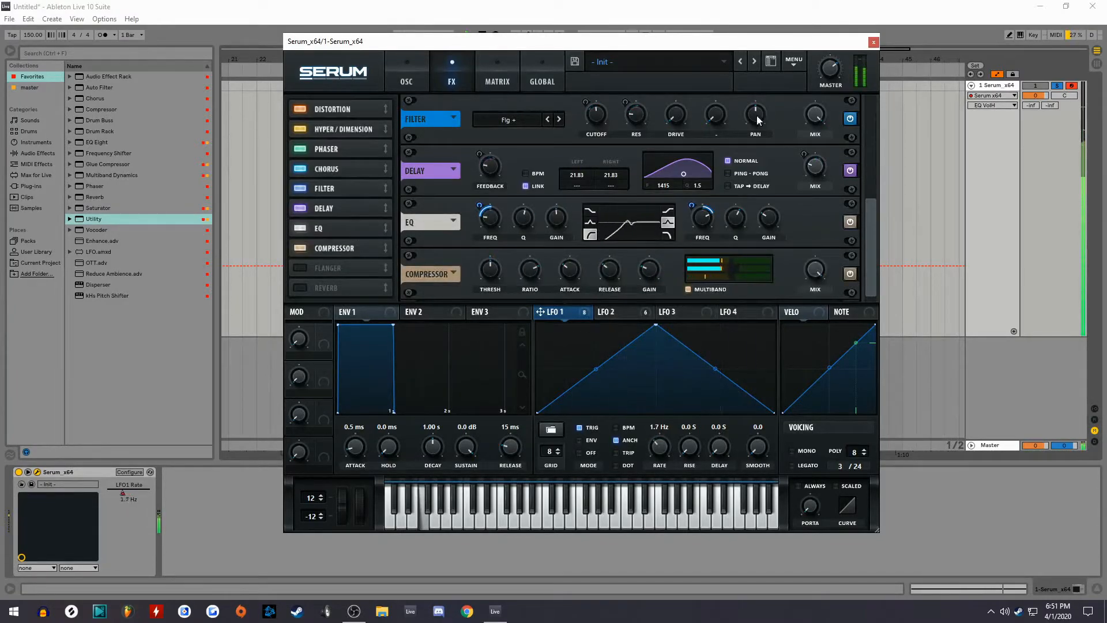
left_click(873, 41)
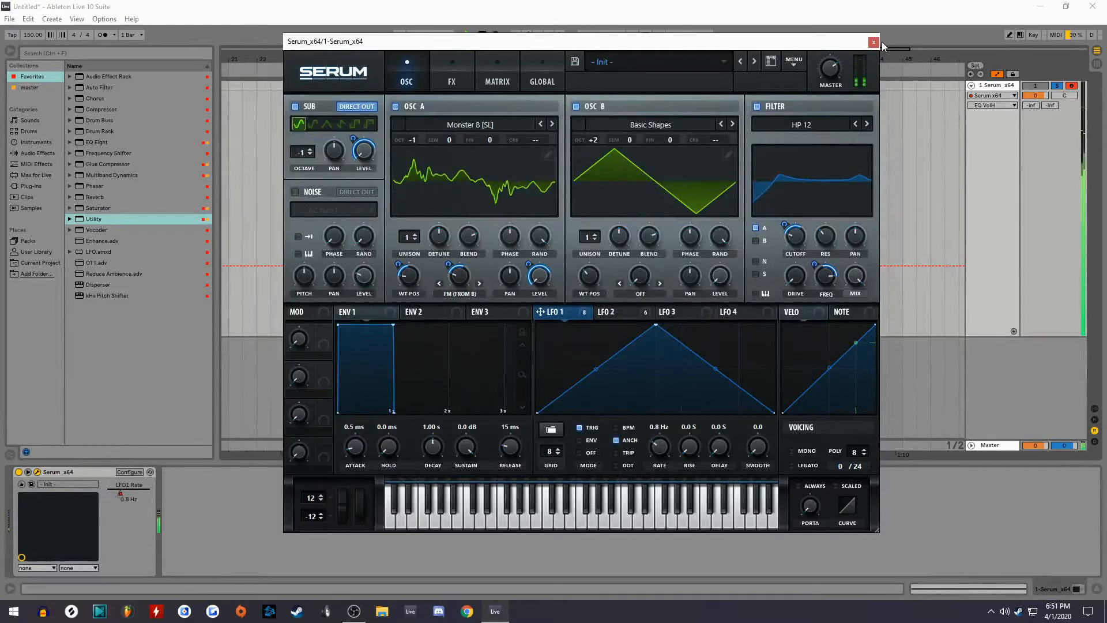
Load SECRET PHAT RACK.adg from User Library > Audio effect rack onto the Serum track
left_click(873, 41)
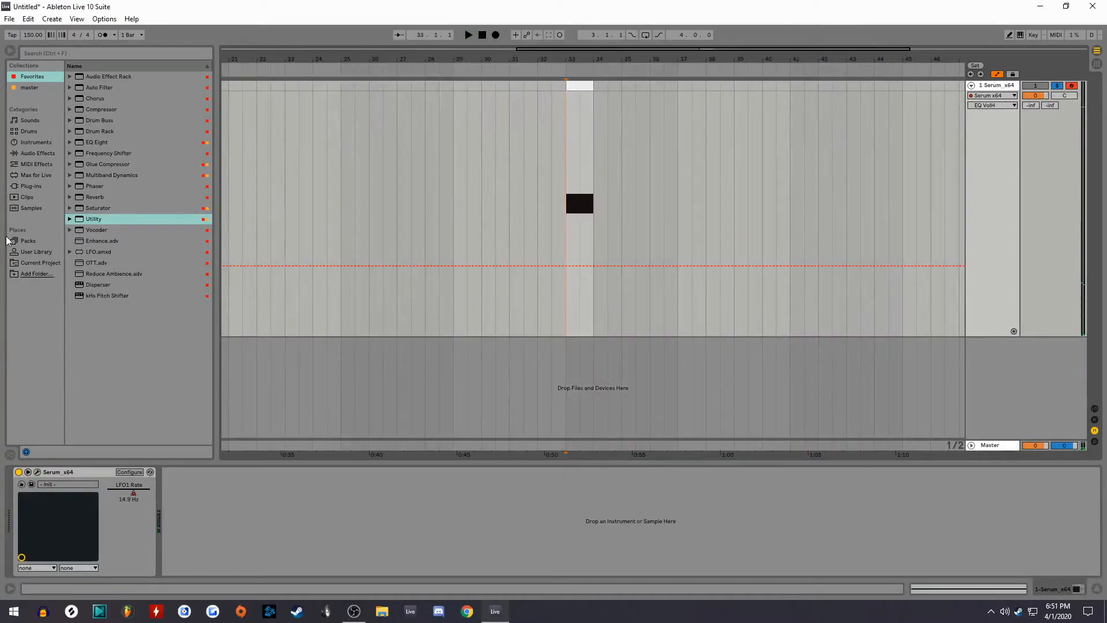
left_click(35, 252)
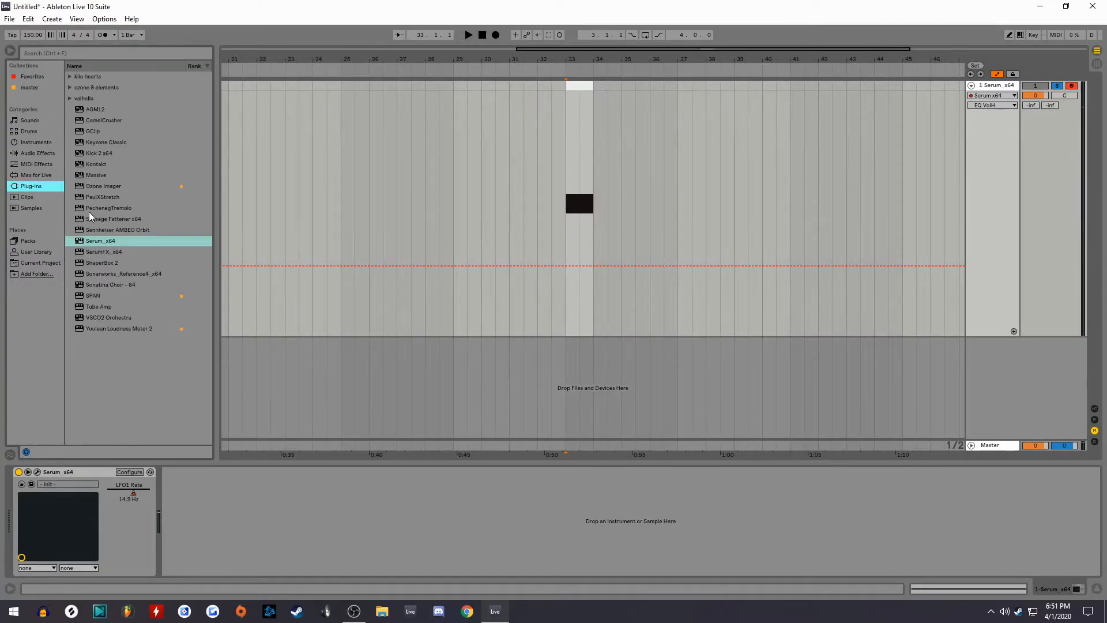
left_click(36, 252)
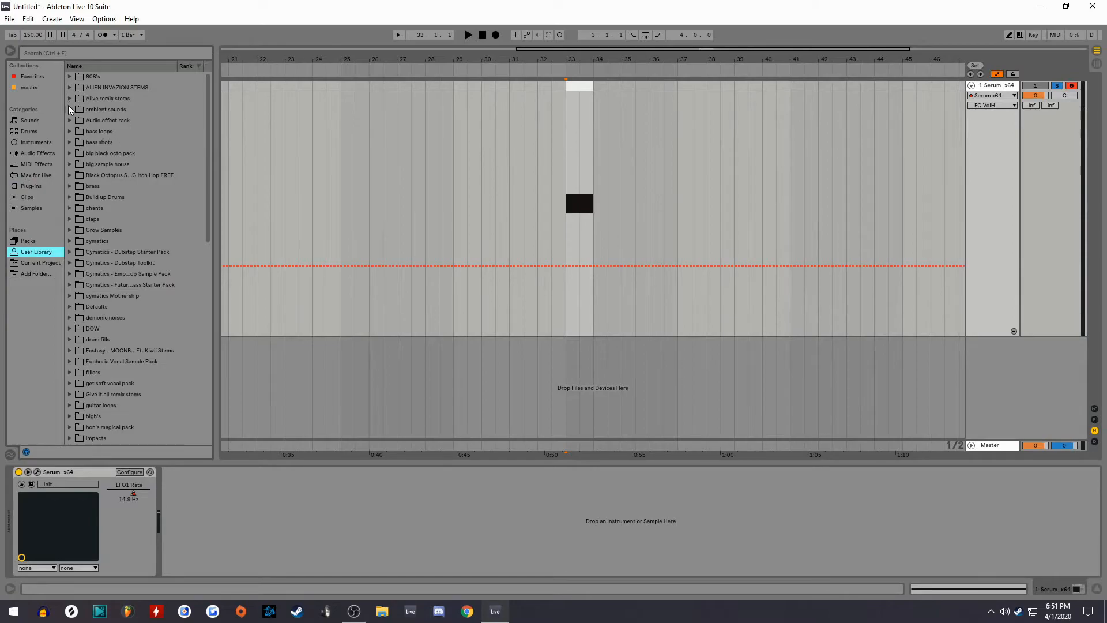
left_click(107, 120)
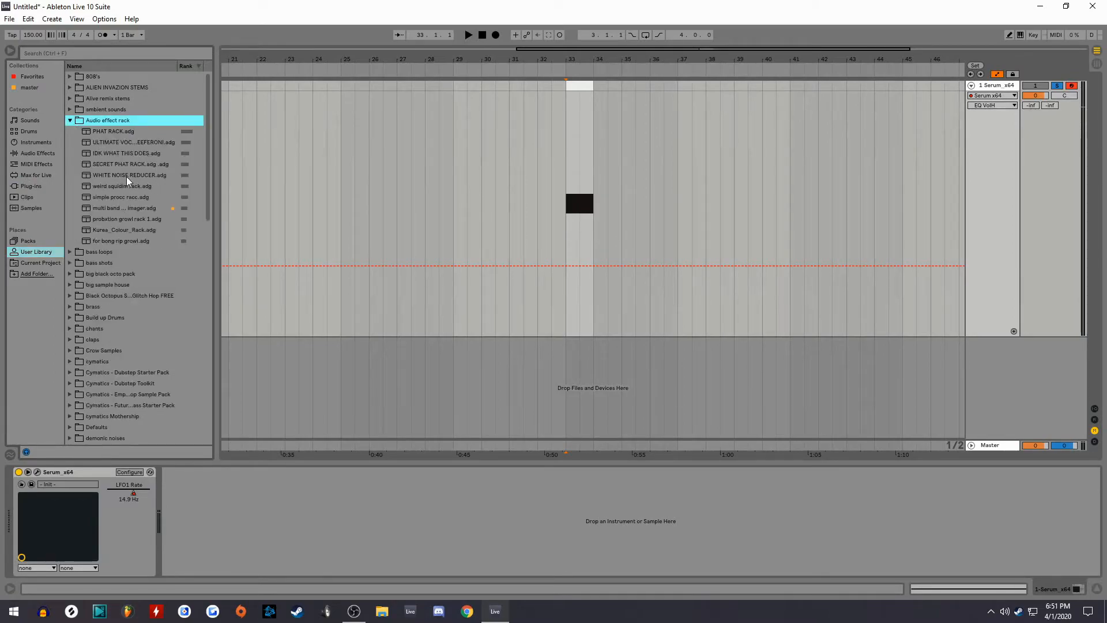
left_click(129, 164)
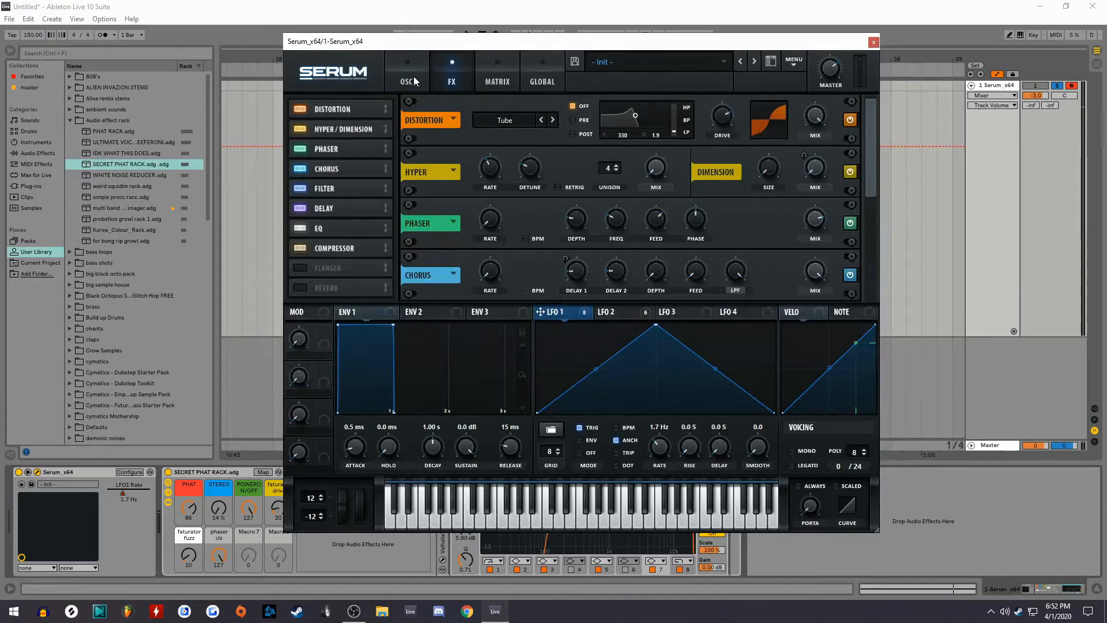
left_click(875, 42)
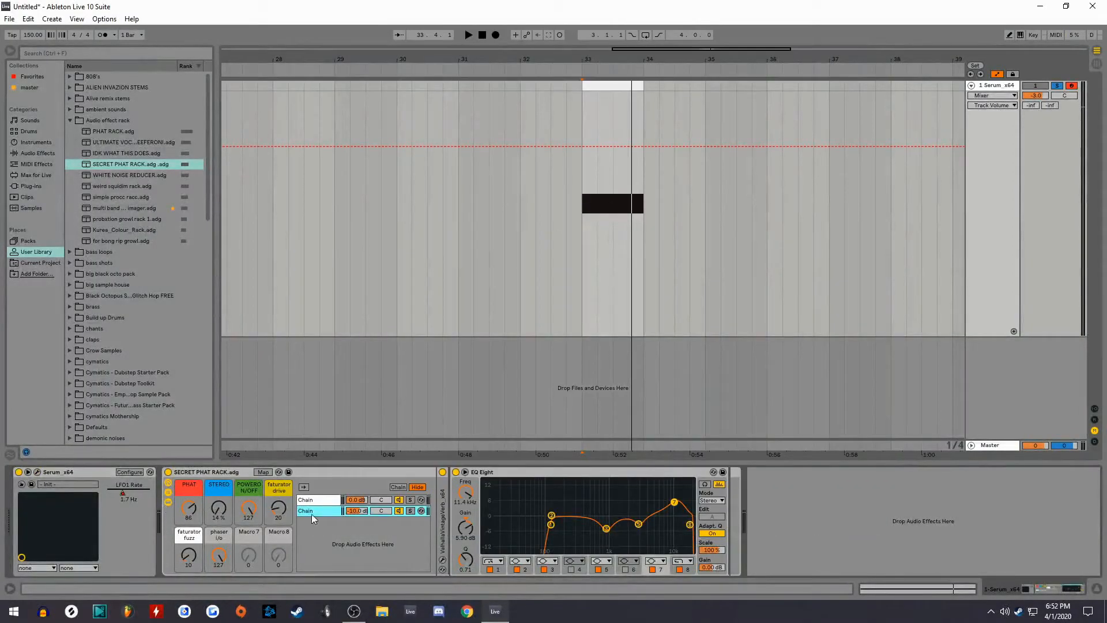
Expand the rack's chain to reveal its Phaser, OTT and EQ devices
left_click(468, 35)
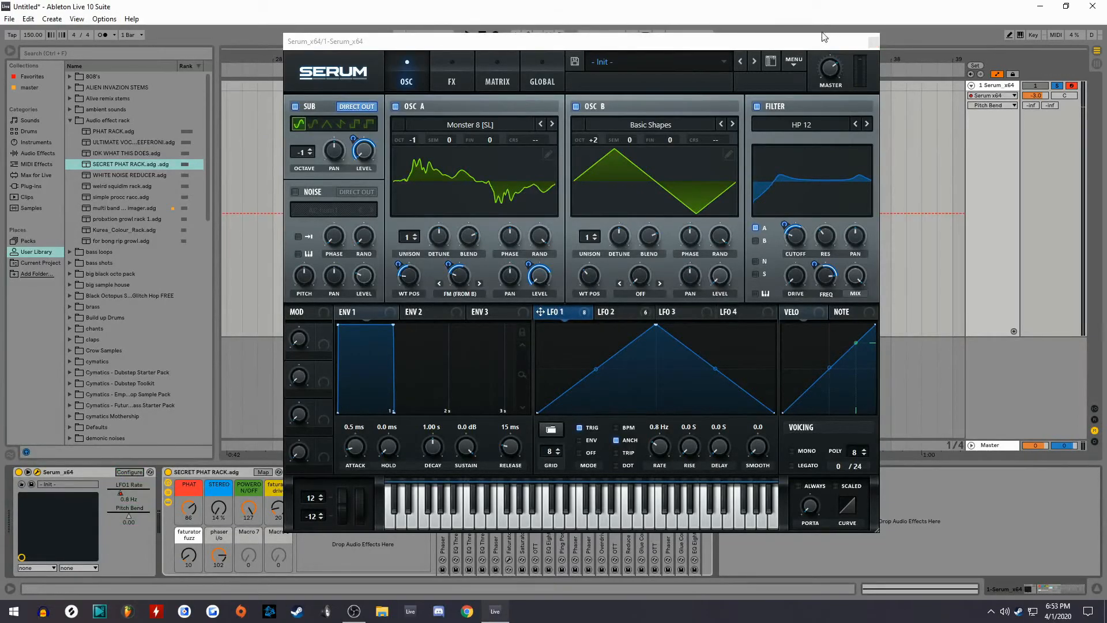
Draw a Pitch Bend ramp falling from the top to the bottom across the bar-33 note
left_click(874, 41)
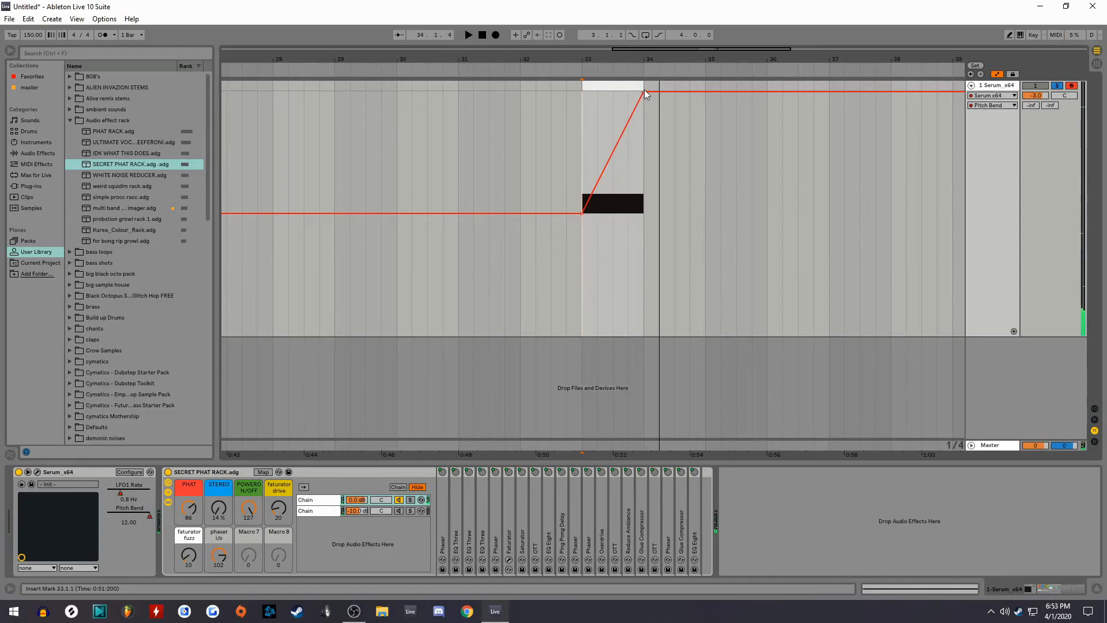
left_click_drag(644, 94, 642, 110)
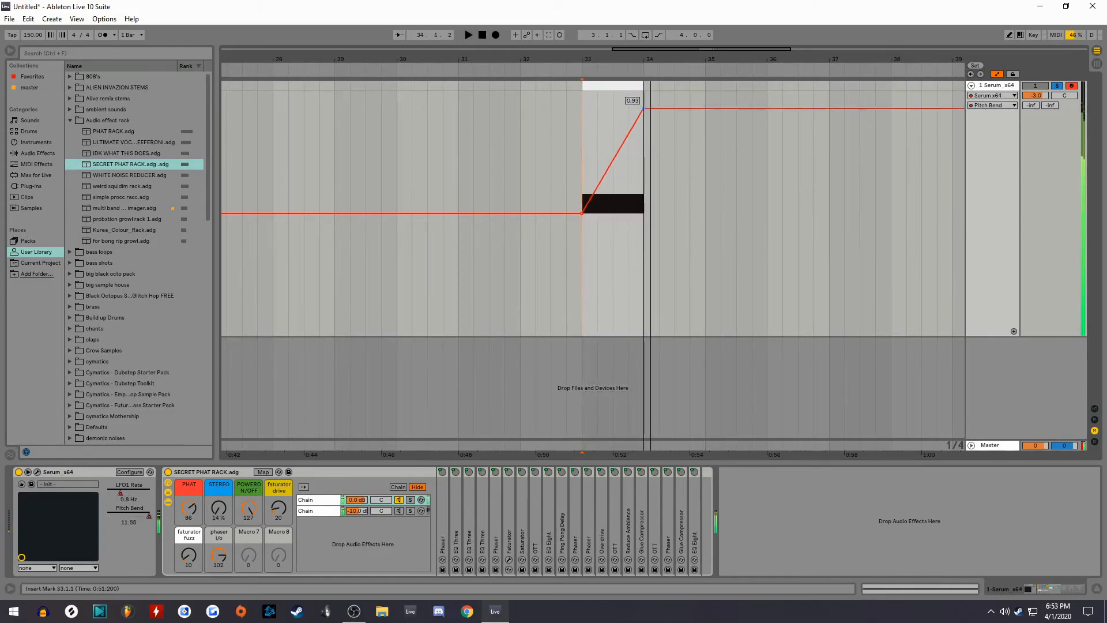
left_click_drag(641, 109, 636, 325)
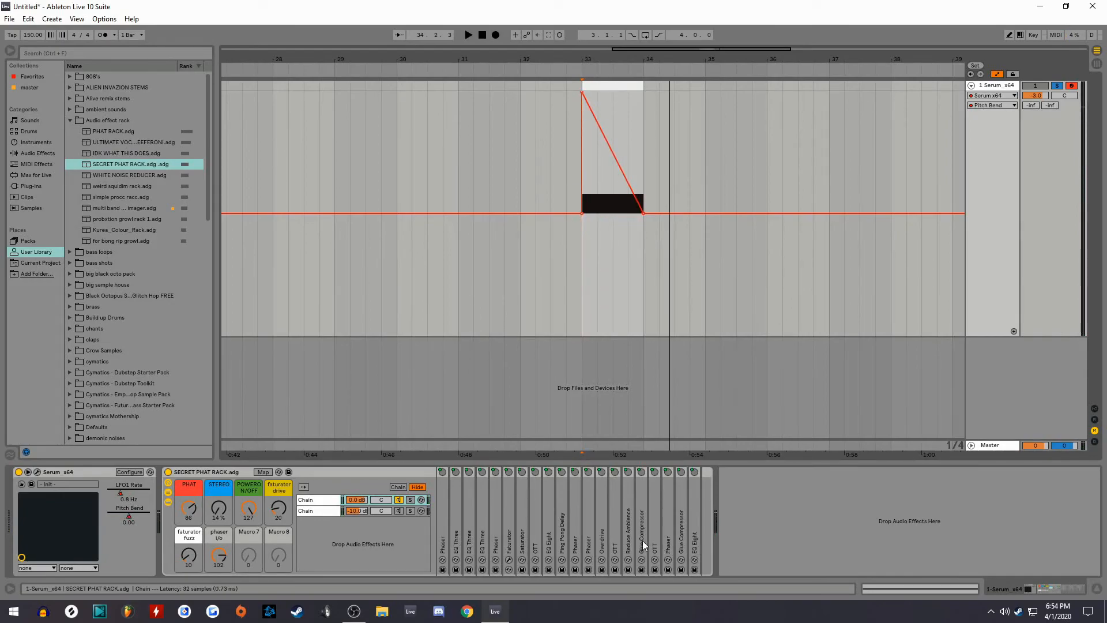
left_click(614, 472)
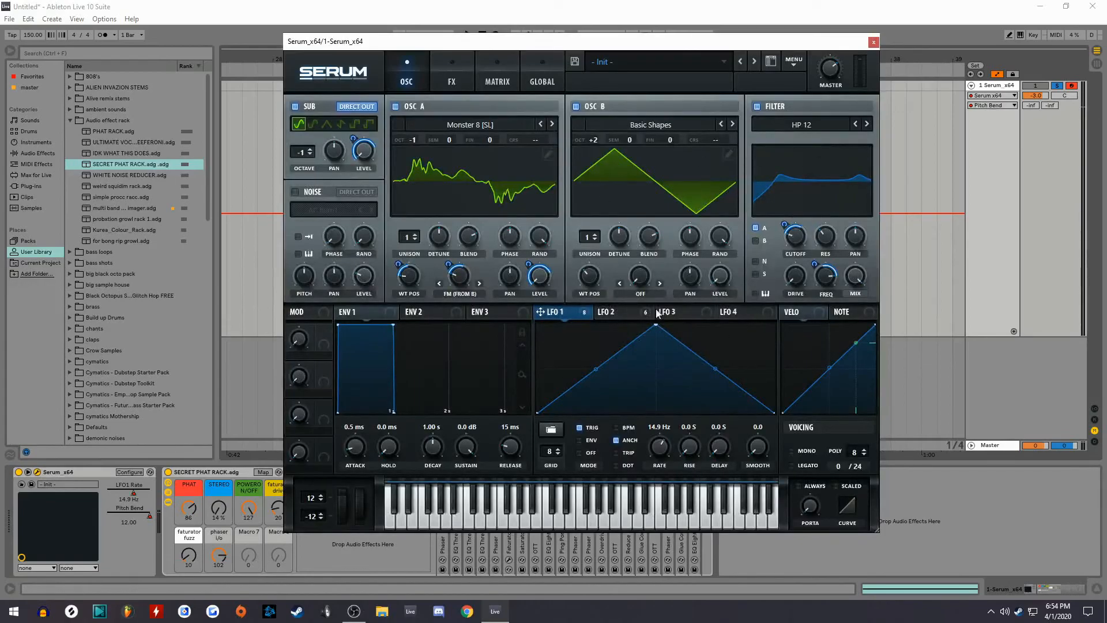
mouse_move(767, 371)
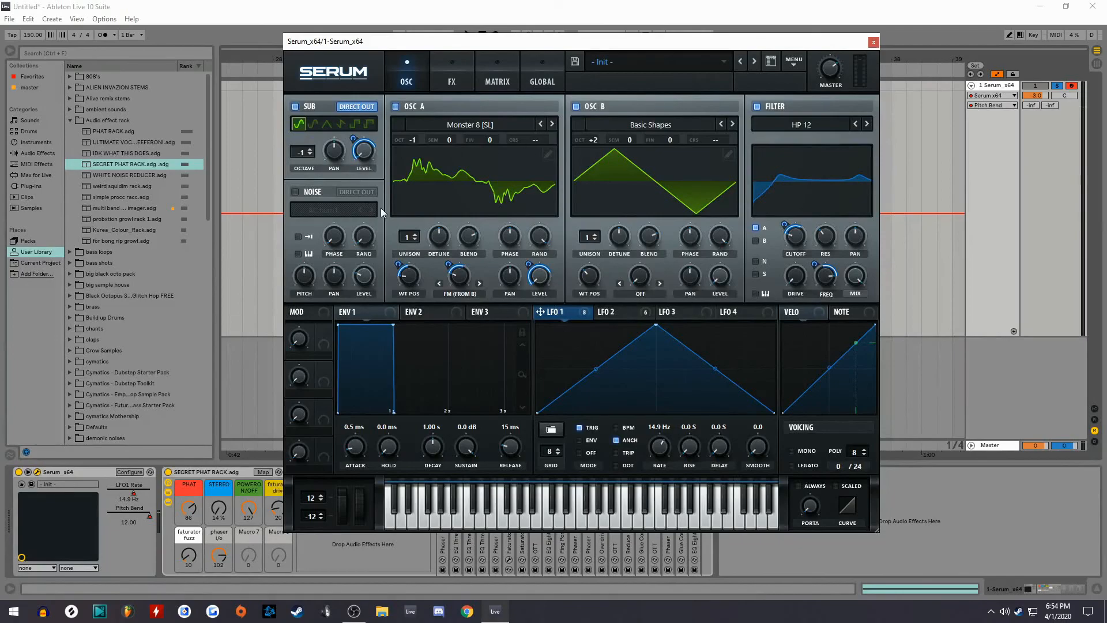
Check Serum's OSC and FX pages, then close the Serum window
left_click(552, 311)
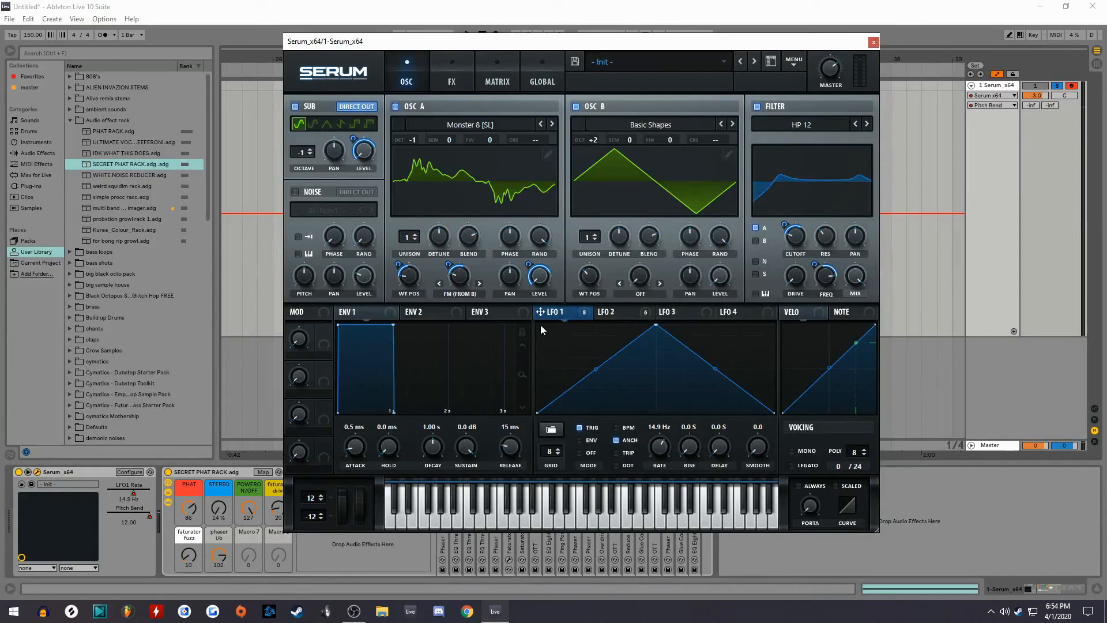
left_click(450, 70)
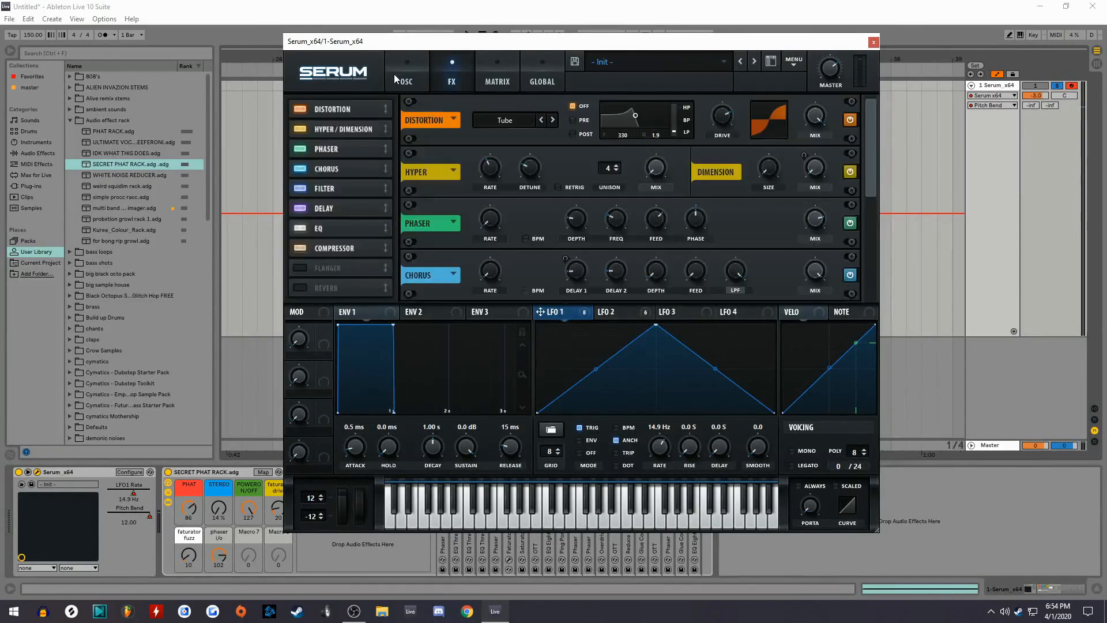
left_click(406, 72)
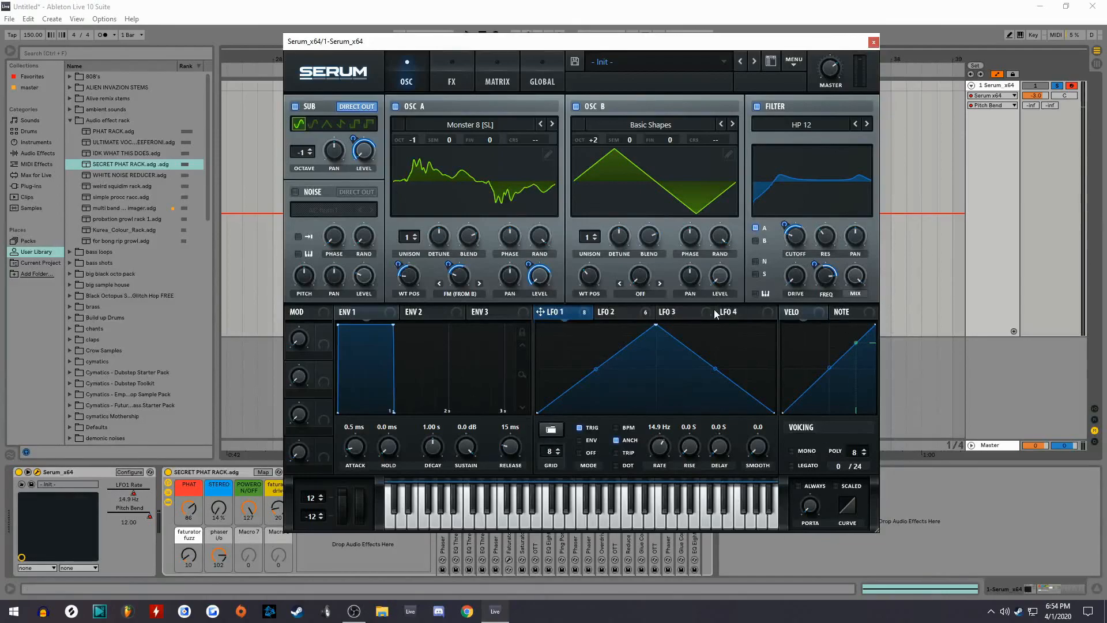
left_click(450, 71)
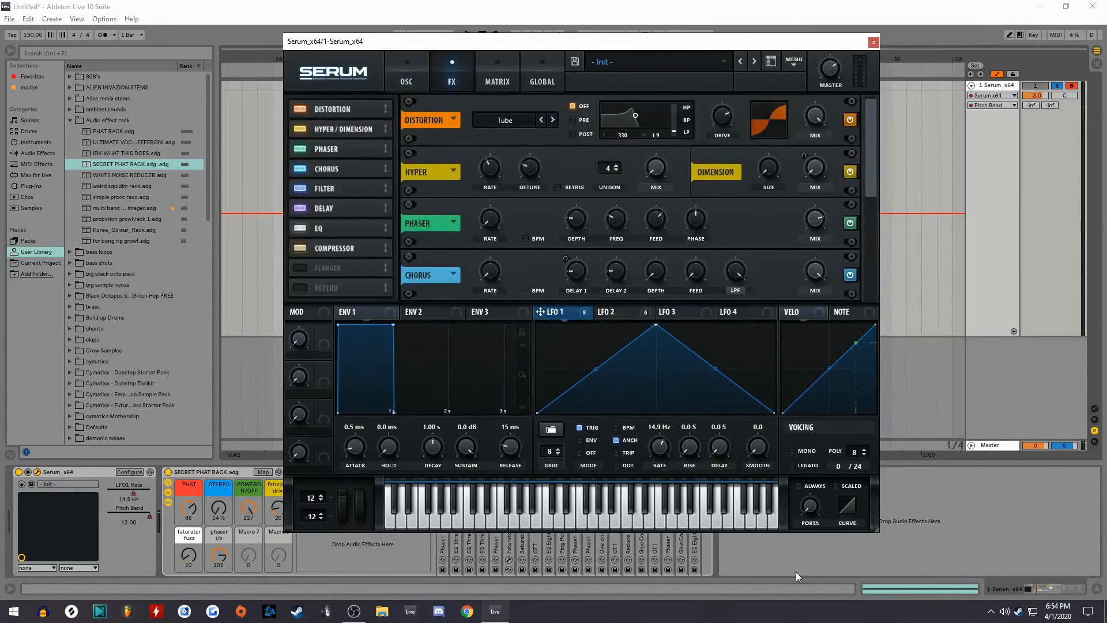
left_click(406, 70)
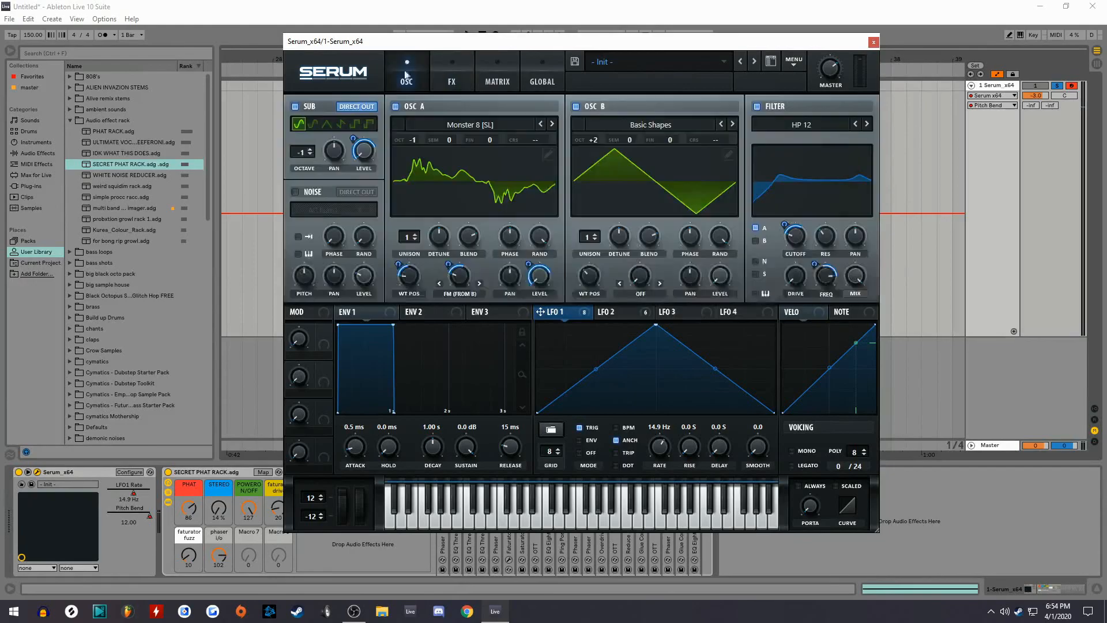
mouse_move(833, 77)
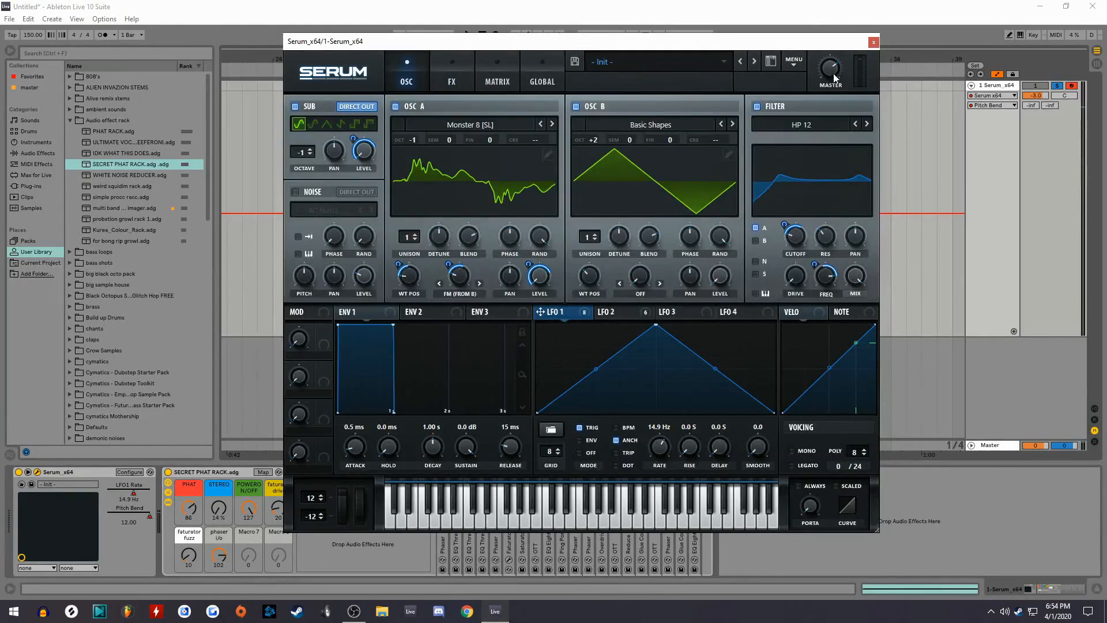
left_click(873, 42)
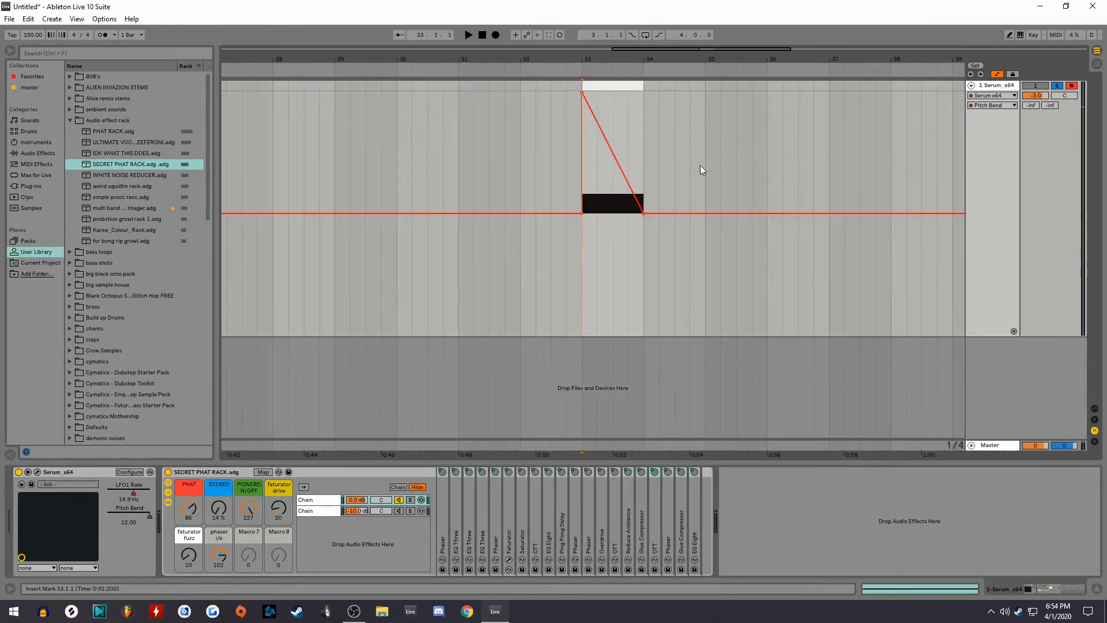